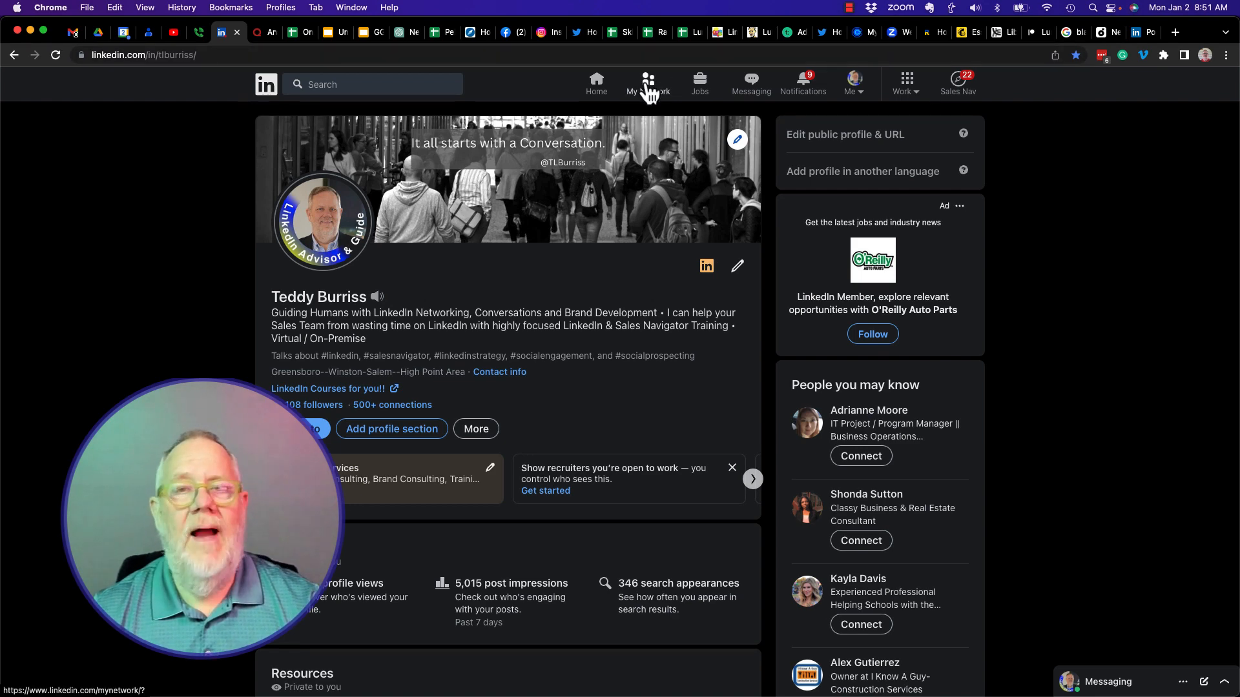
Step: Open My Network and highlight the 'People you may know' heading
left_click(647, 83)
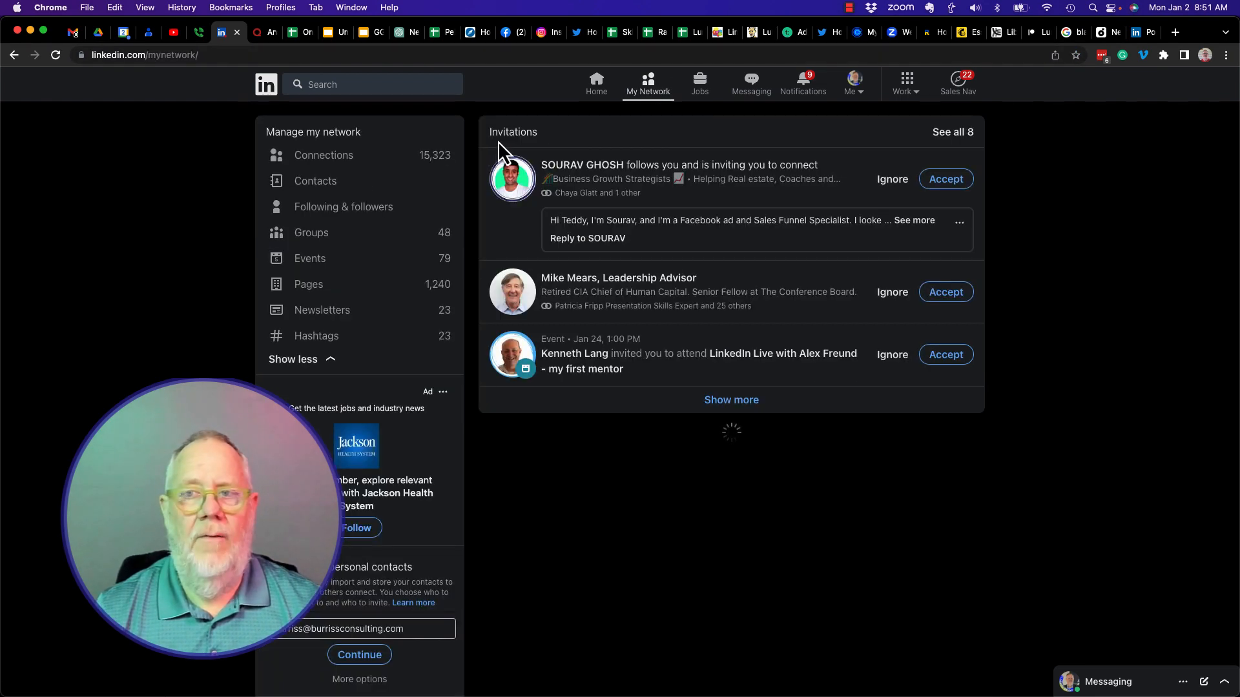
double_click(512, 131)
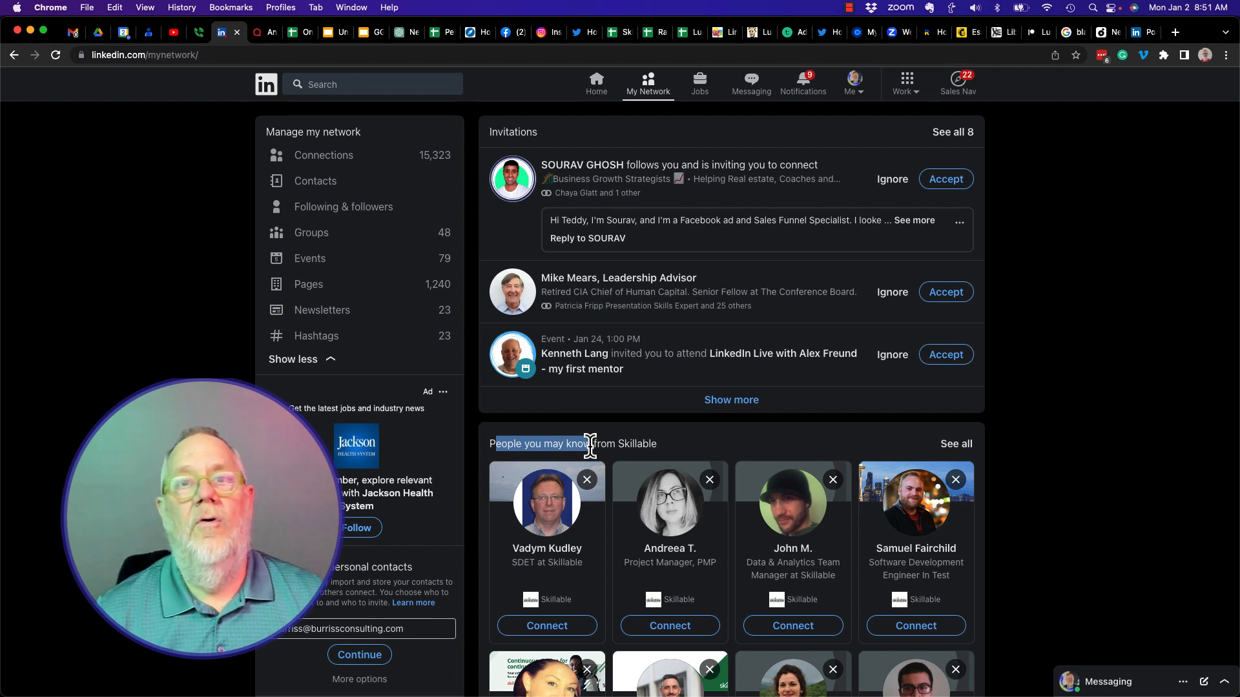
scroll("down", 3)
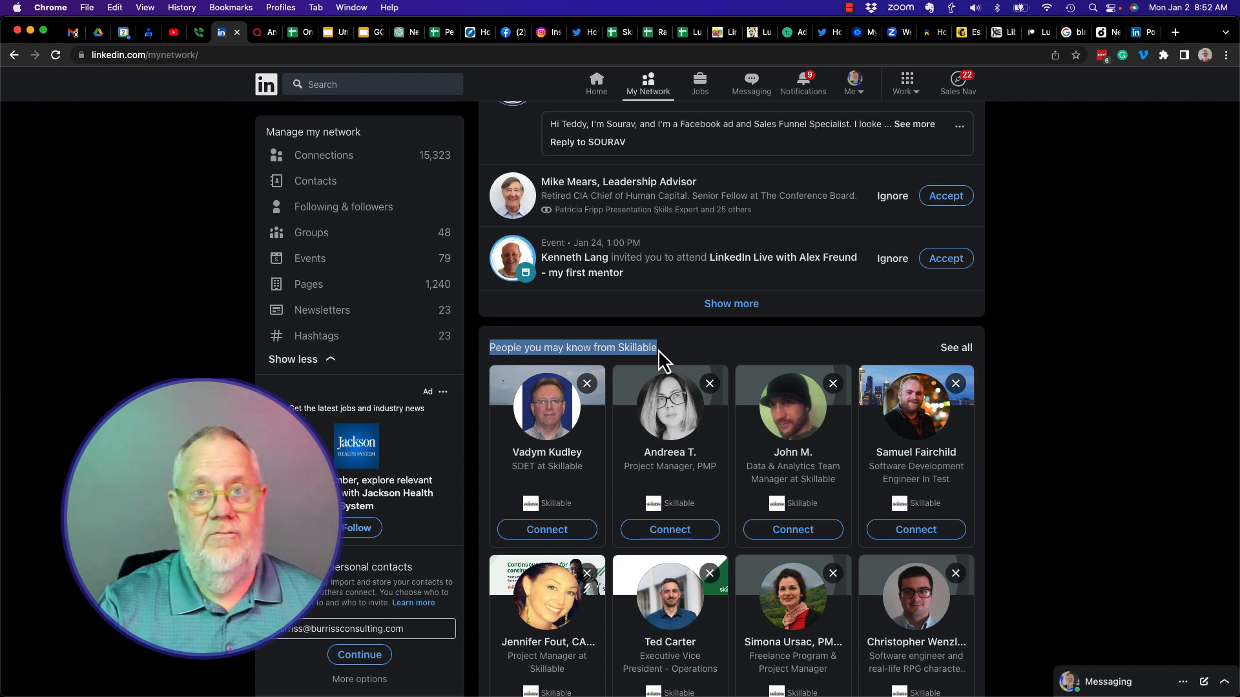
scroll("down", 3)
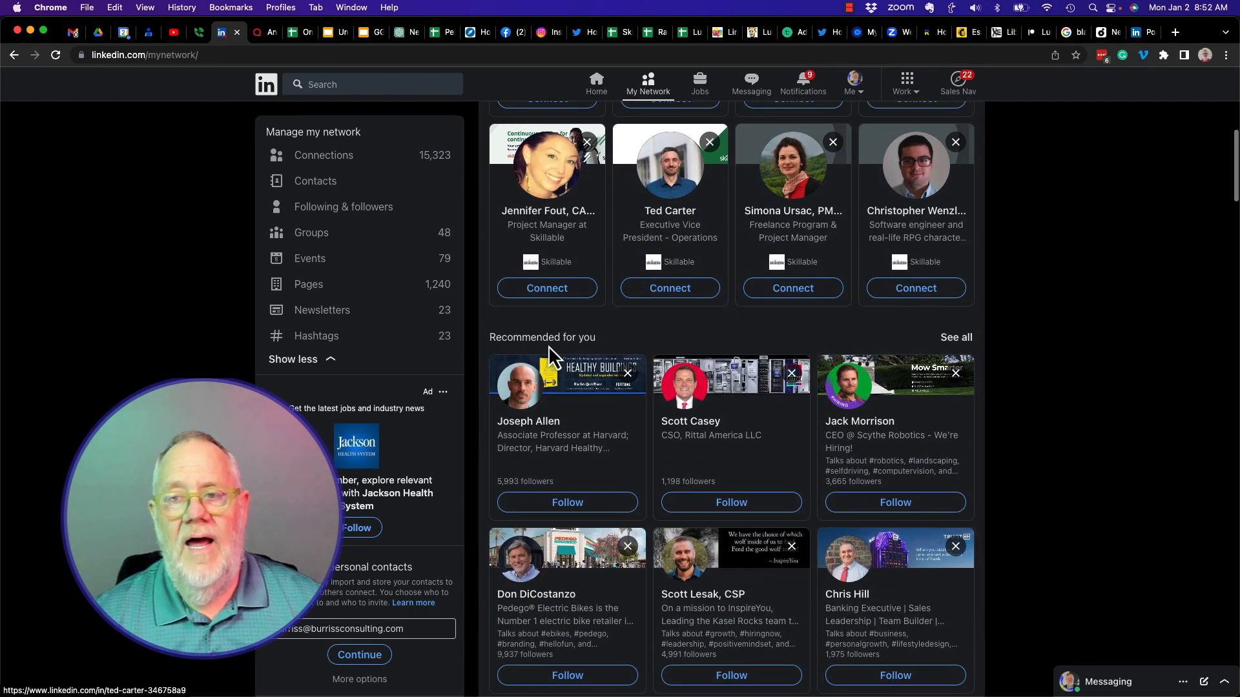
double_click(542, 337)
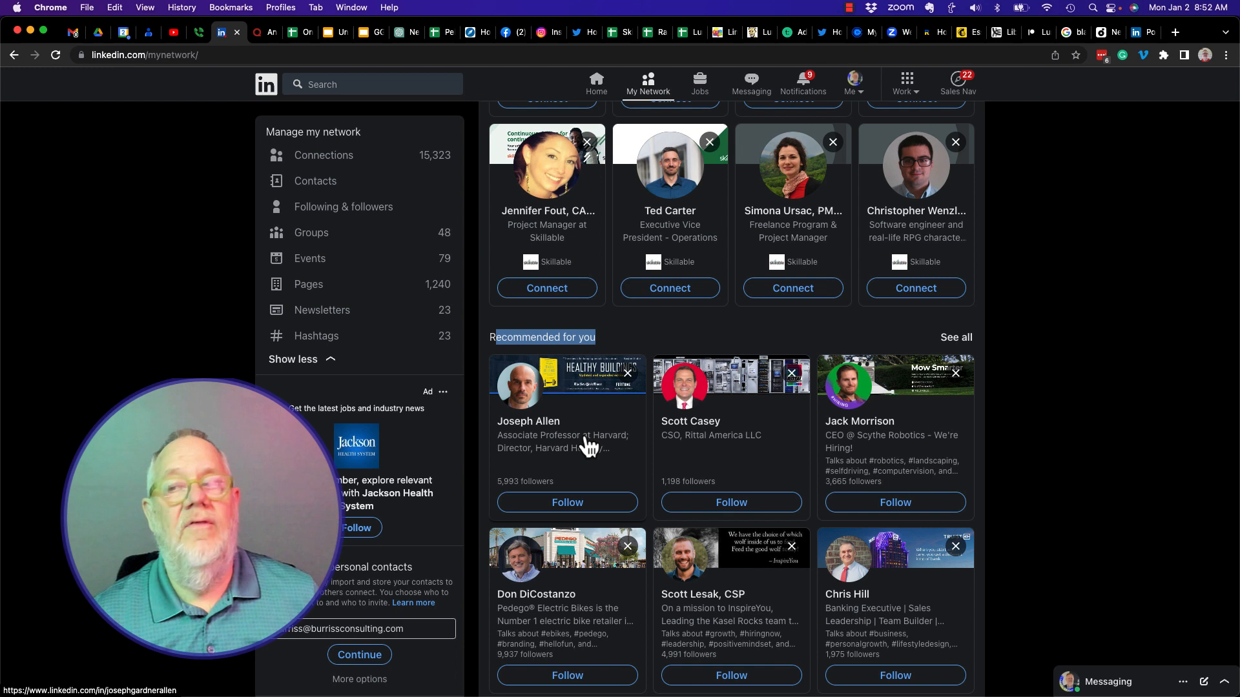
mouse_move(676, 457)
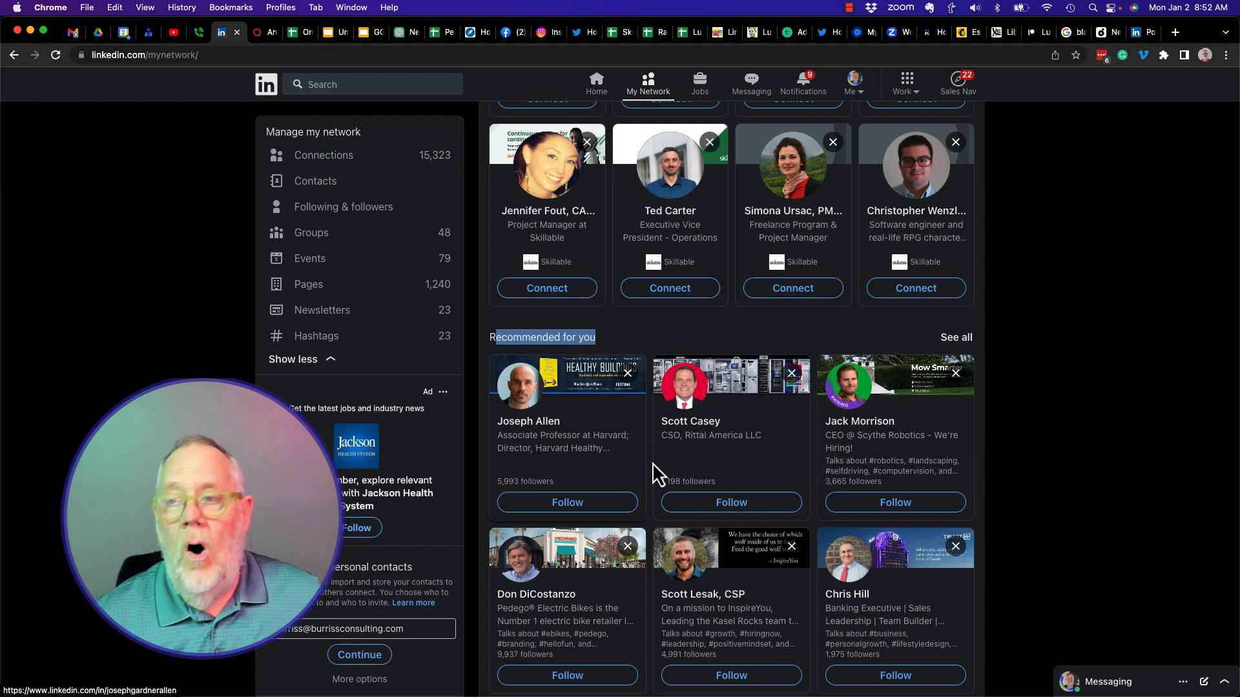
mouse_move(648, 399)
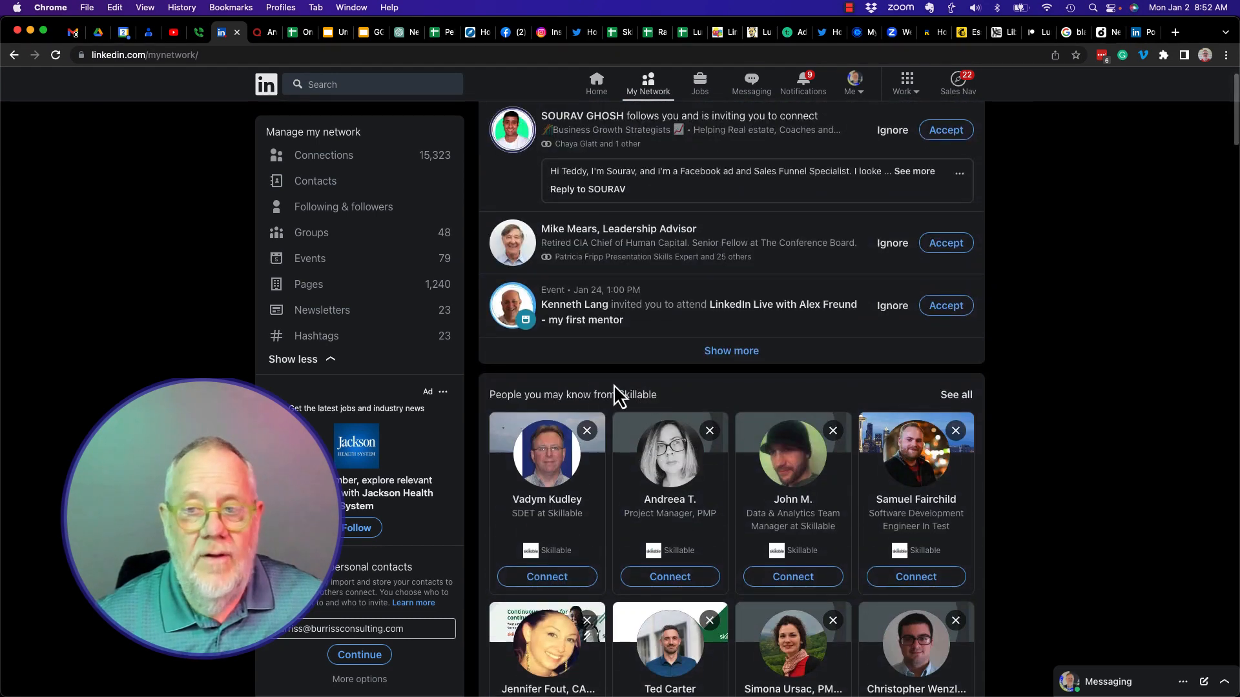
Step: Mark the People you may know heading, then scroll to University of Maryland and Top emerging creators
left_click_drag(490, 394, 588, 394)
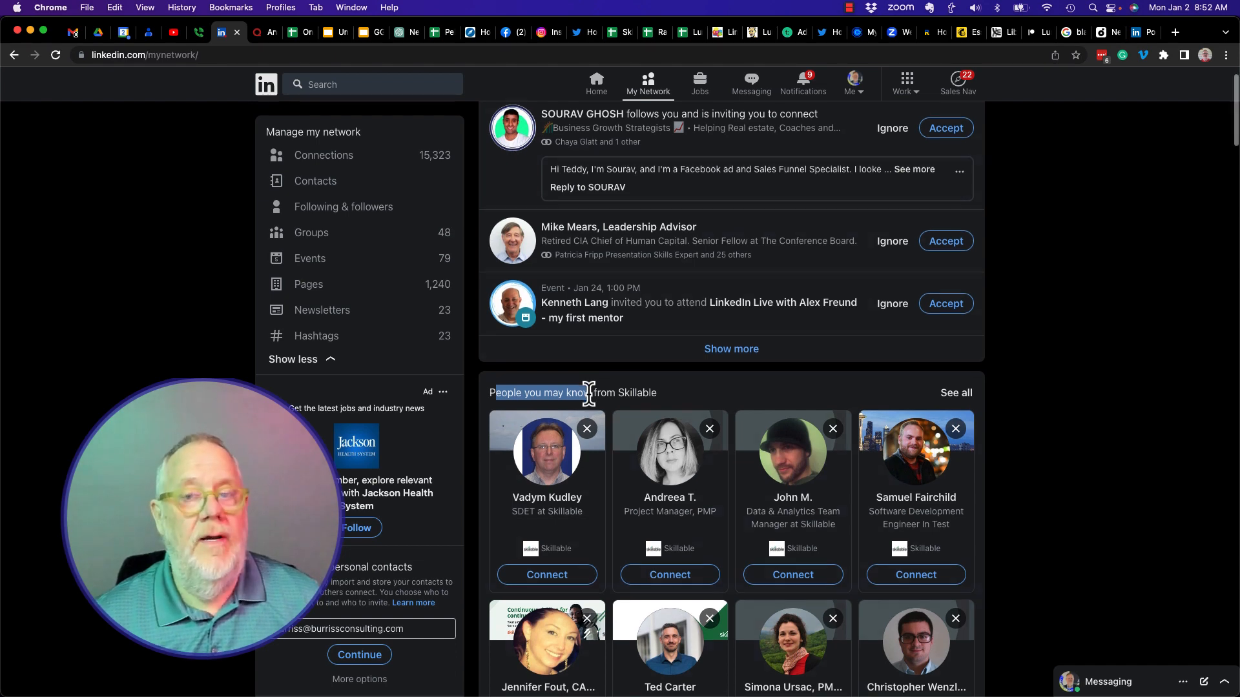
scroll("down", 3)
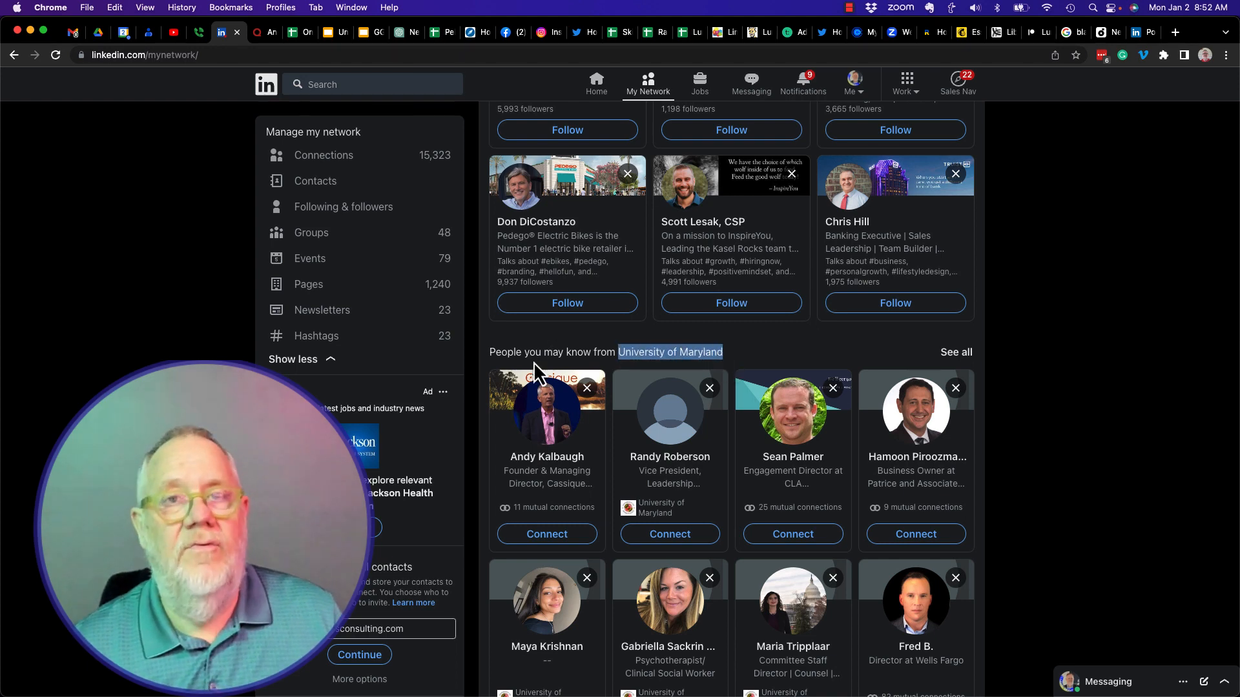
mouse_move(677, 478)
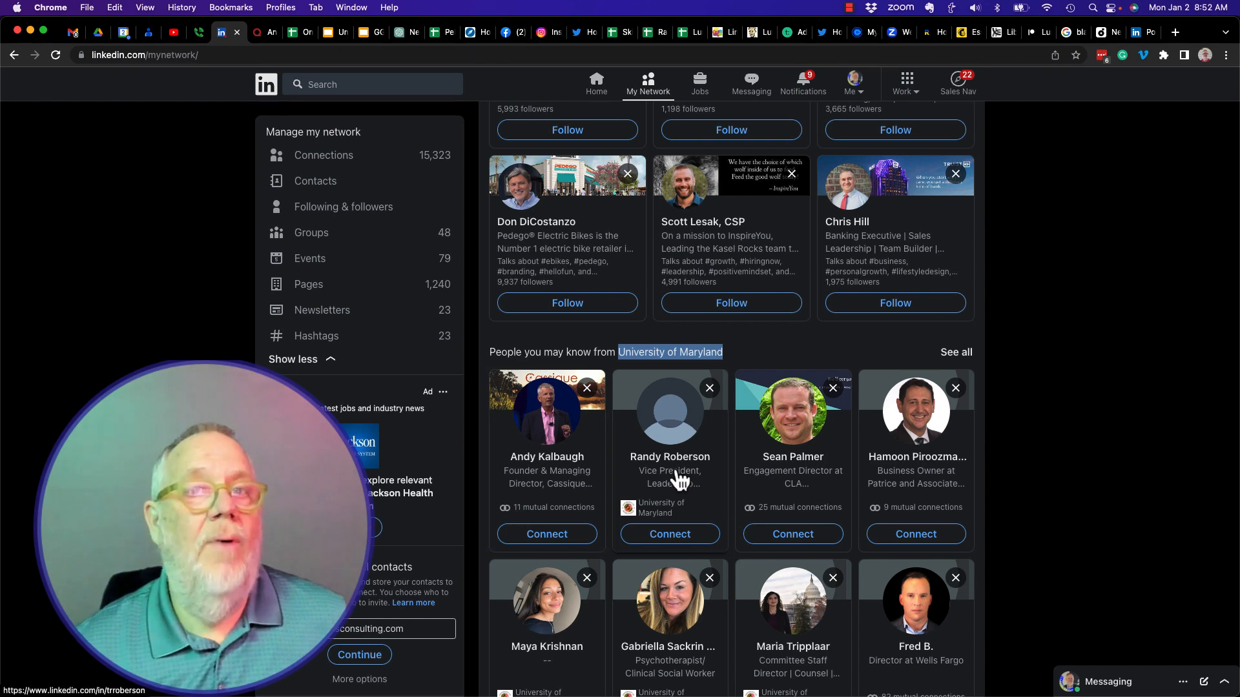
scroll("down", 3)
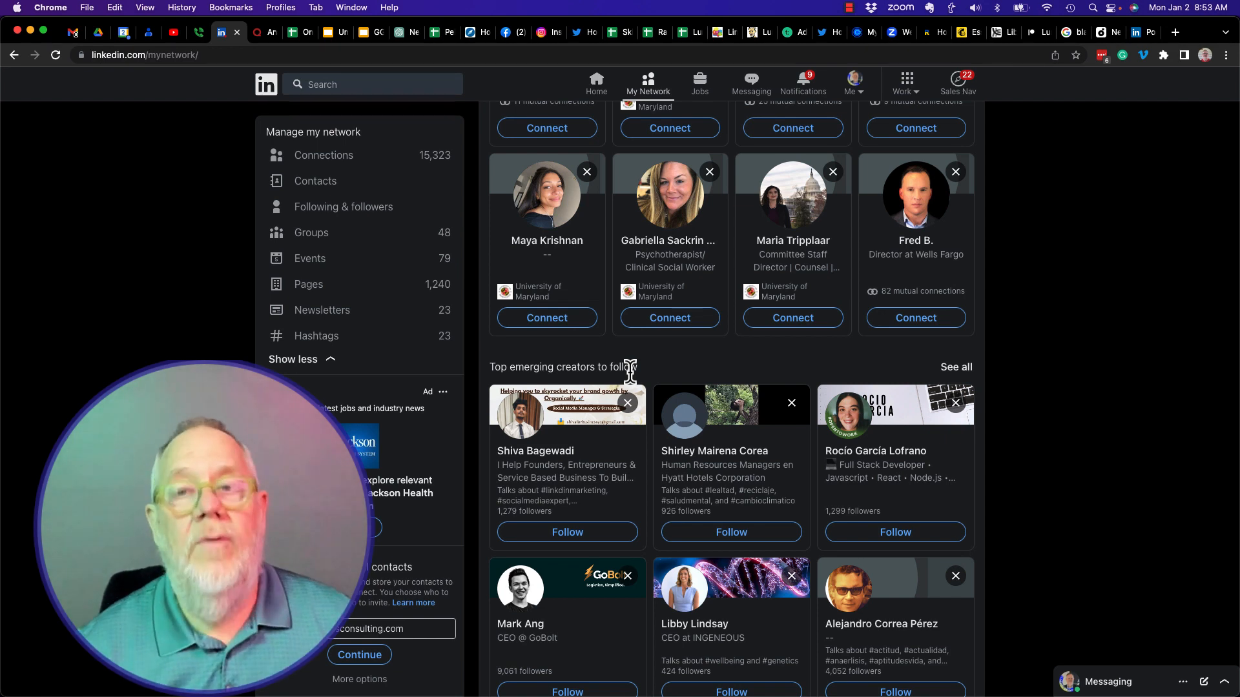
Step: Scroll through the events, newsletters and More suggestions sections of My Network
scroll("down", 3)
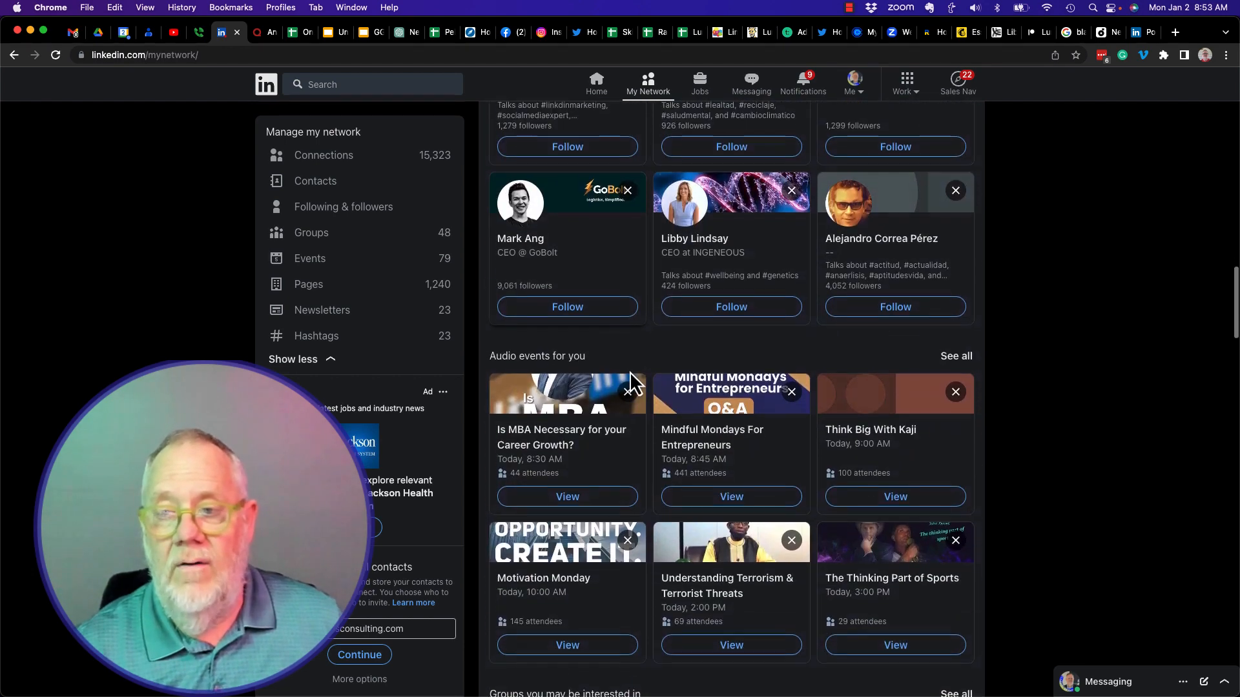
scroll("down", 3)
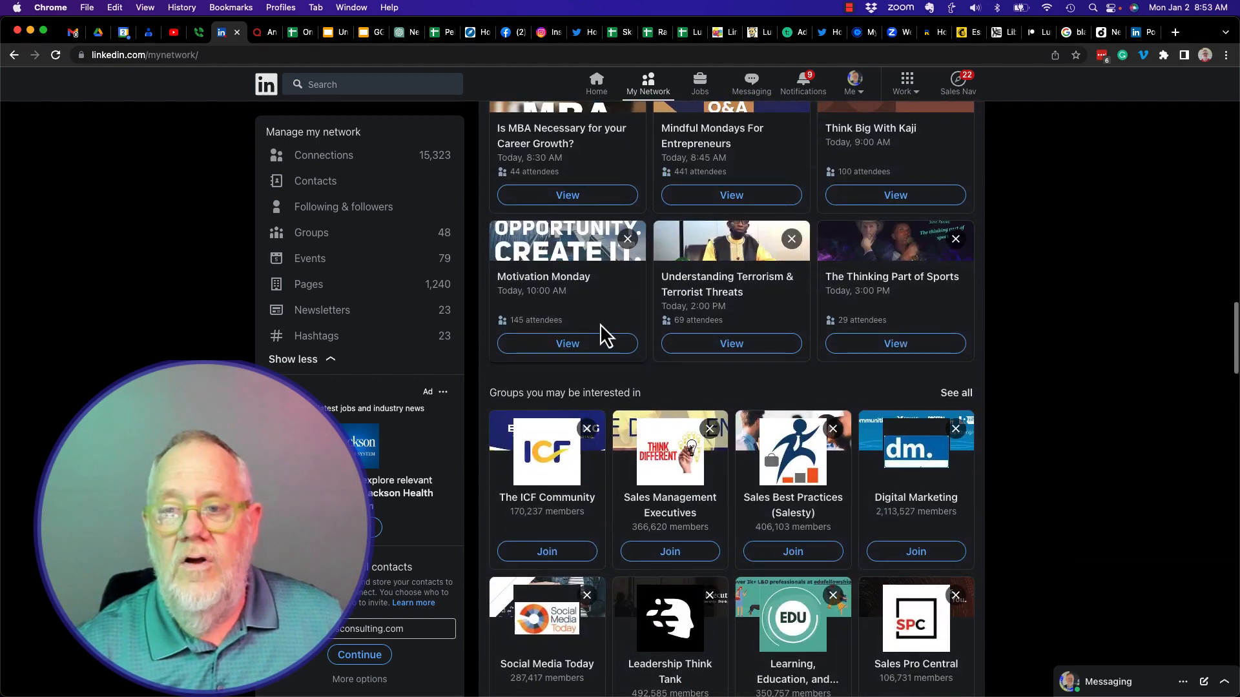
scroll("down", 3)
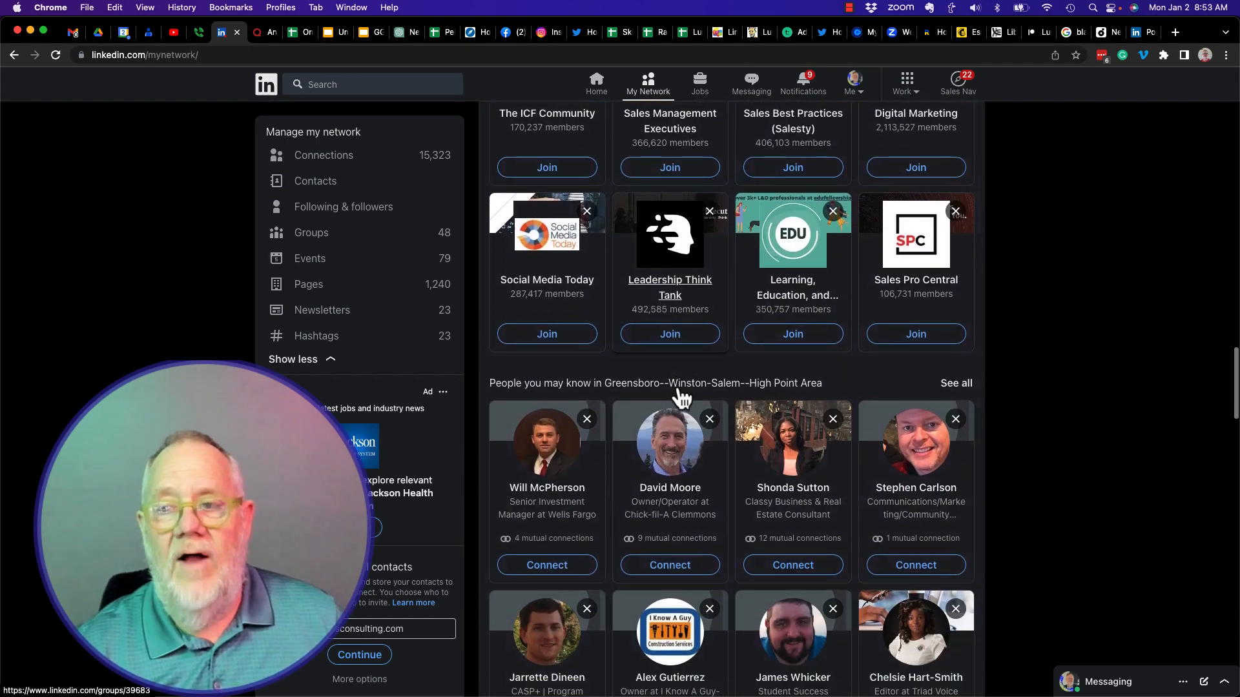
scroll("down", 3)
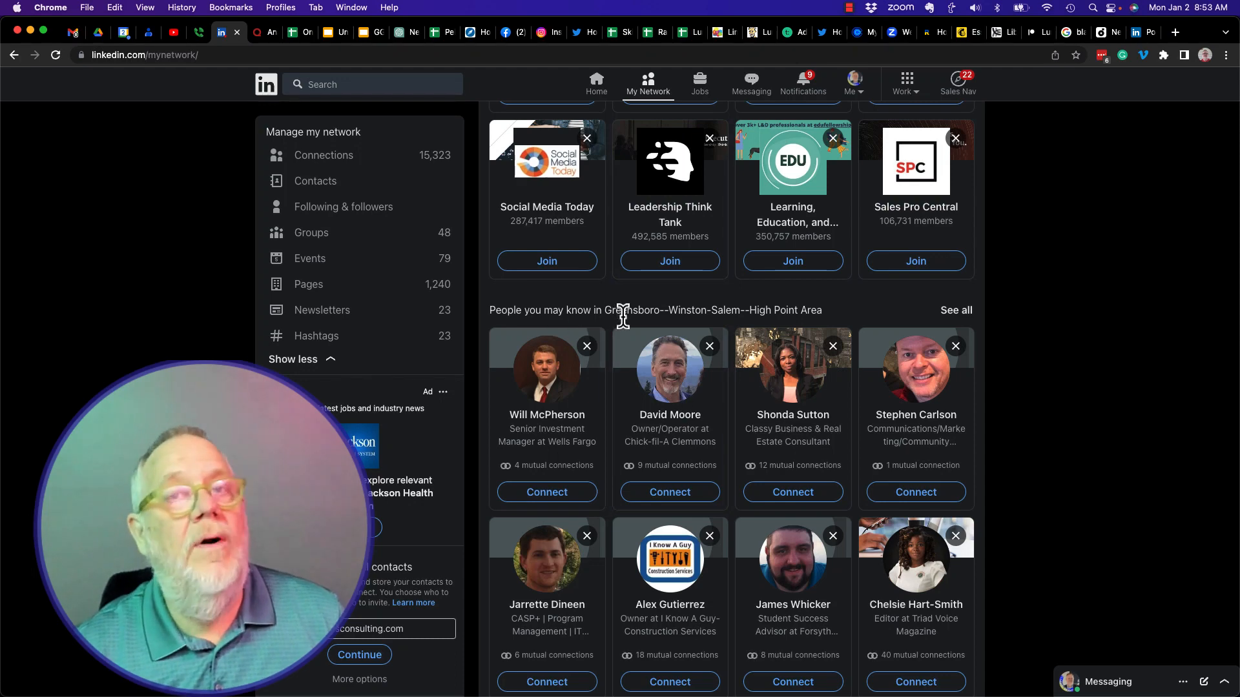
mouse_move(617, 506)
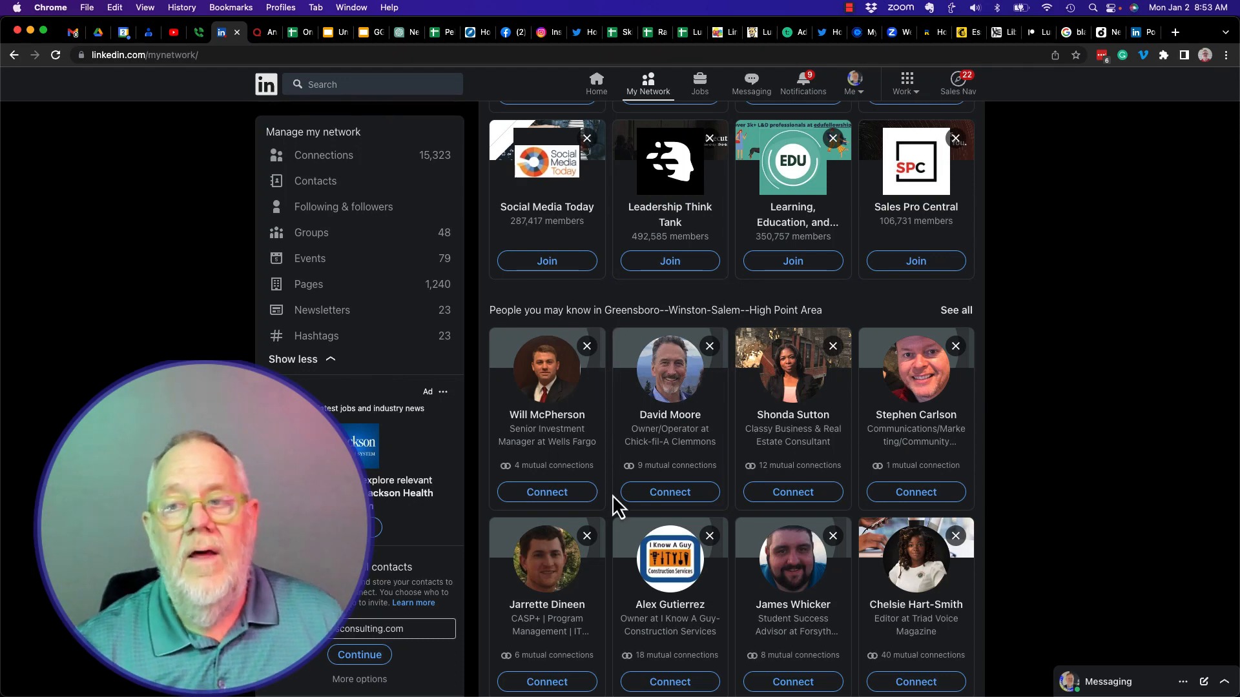
scroll("down", 3)
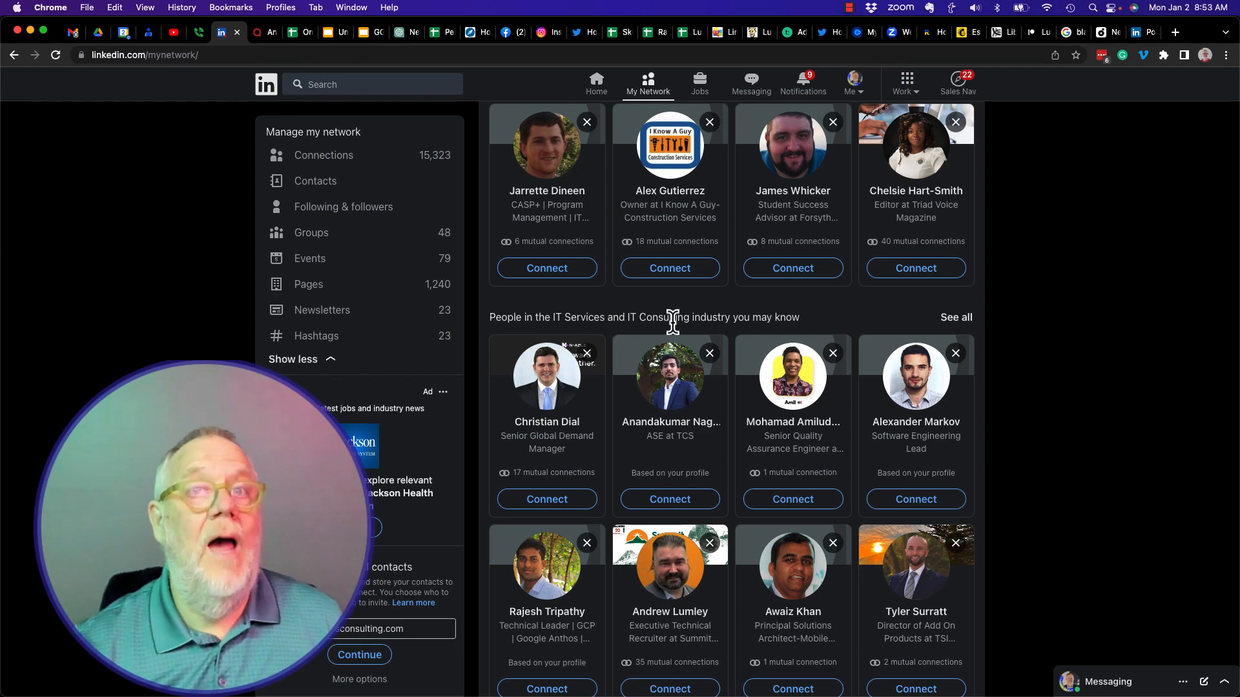
scroll("down", 3)
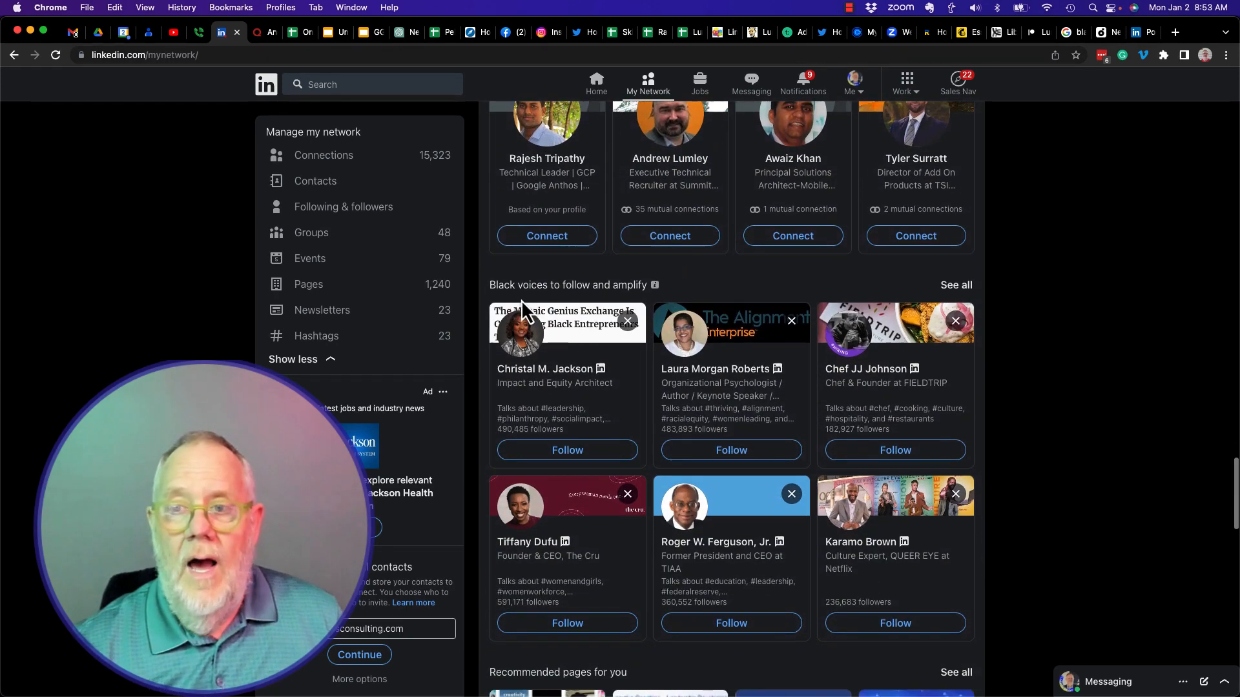
mouse_move(676, 304)
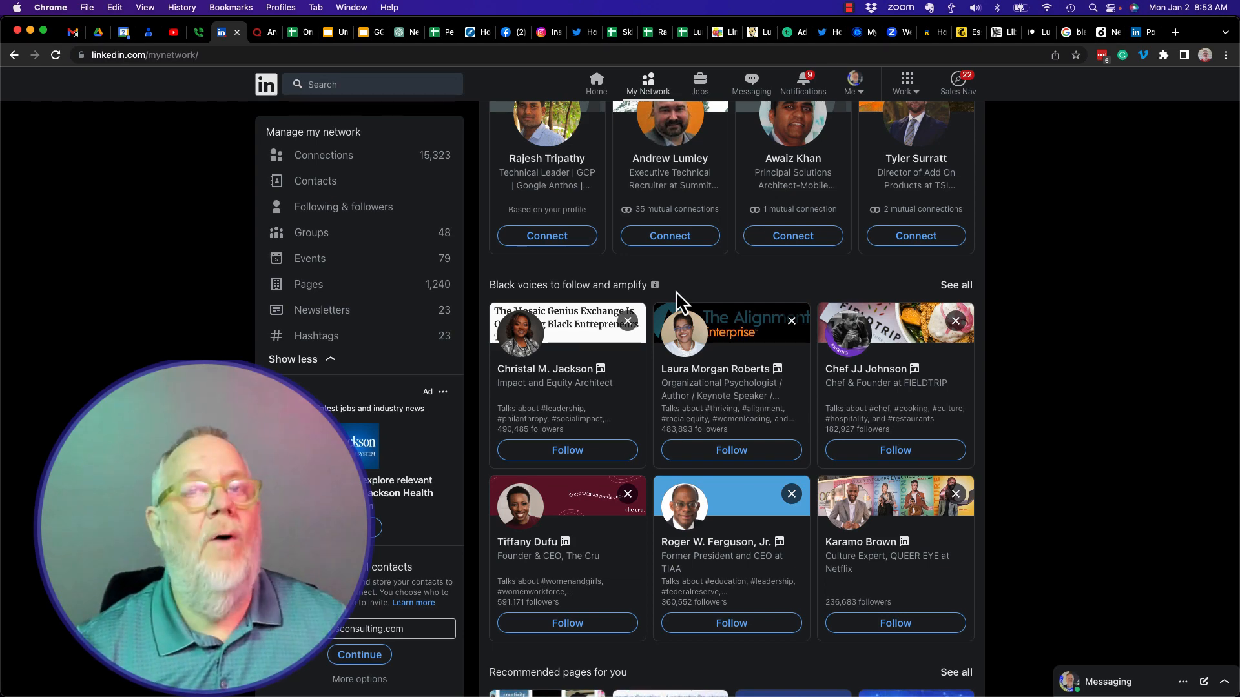
scroll("down", 3)
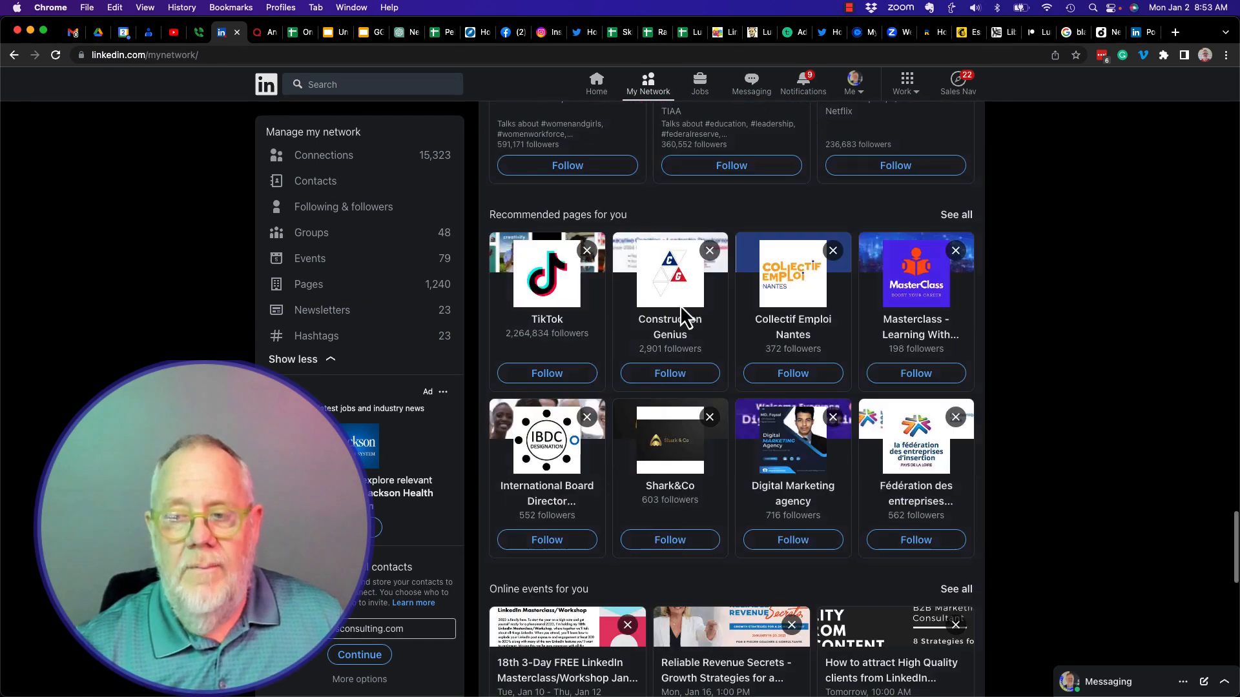
scroll("down", 3)
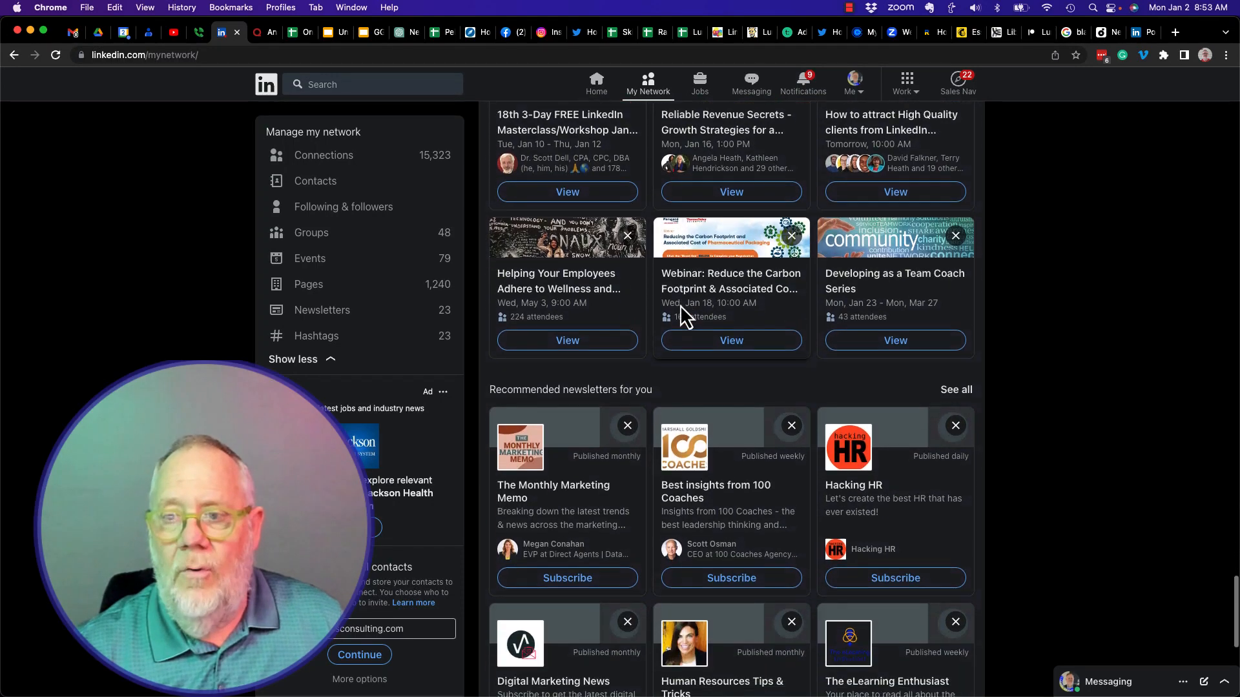
scroll("down", 3)
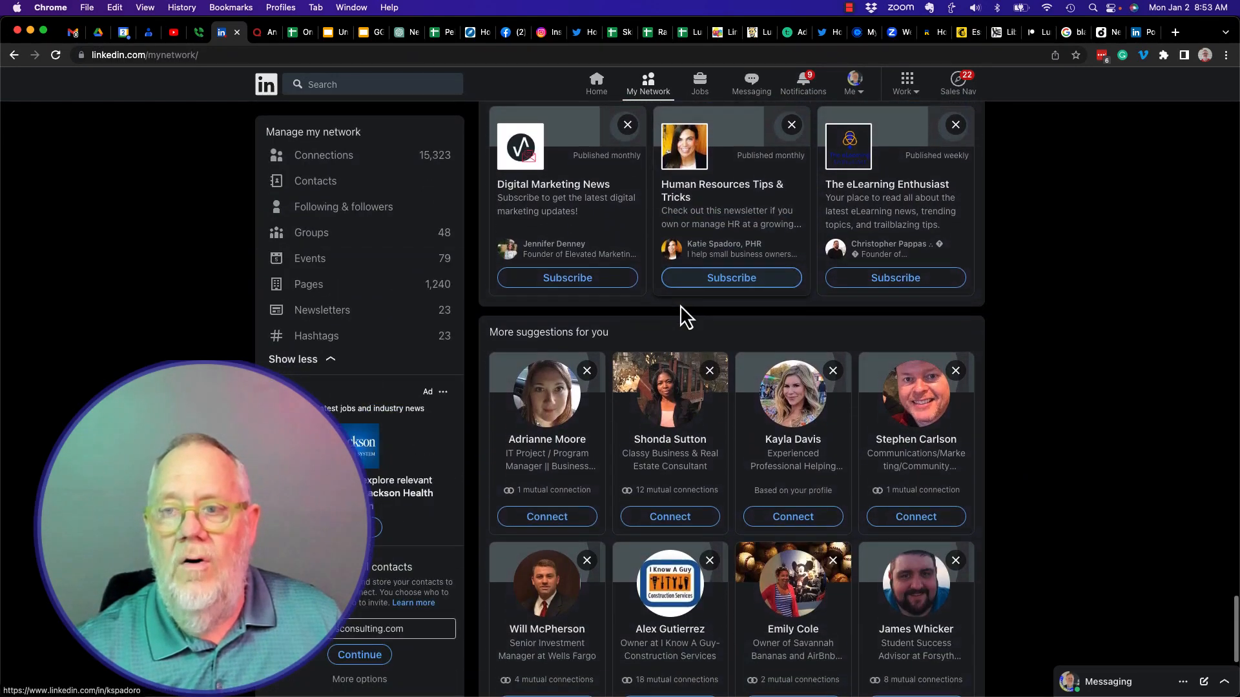
scroll("down", 3)
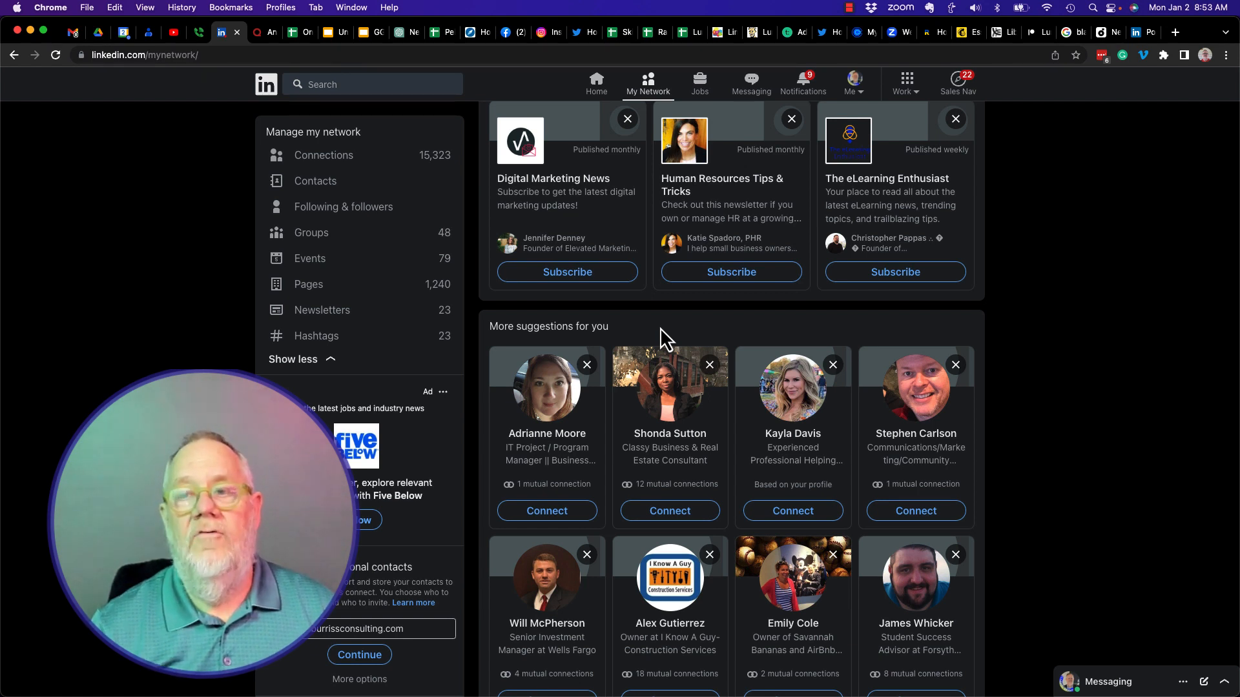
scroll("down", 3)
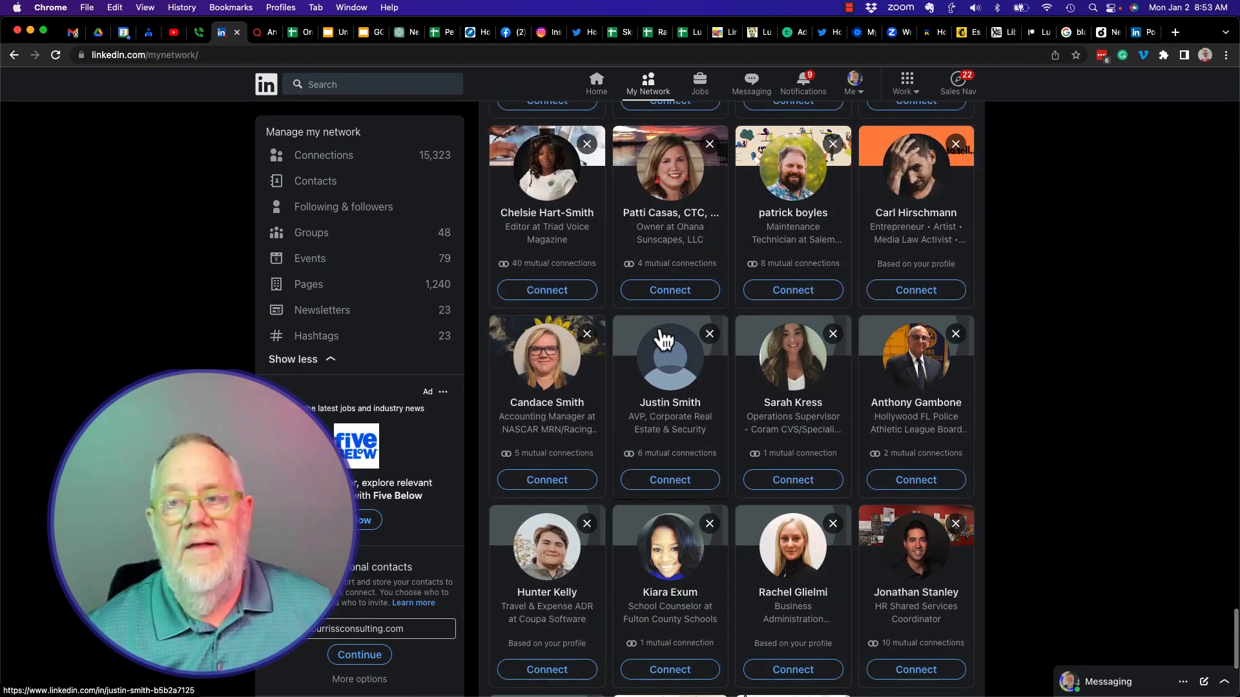
scroll("down", 3)
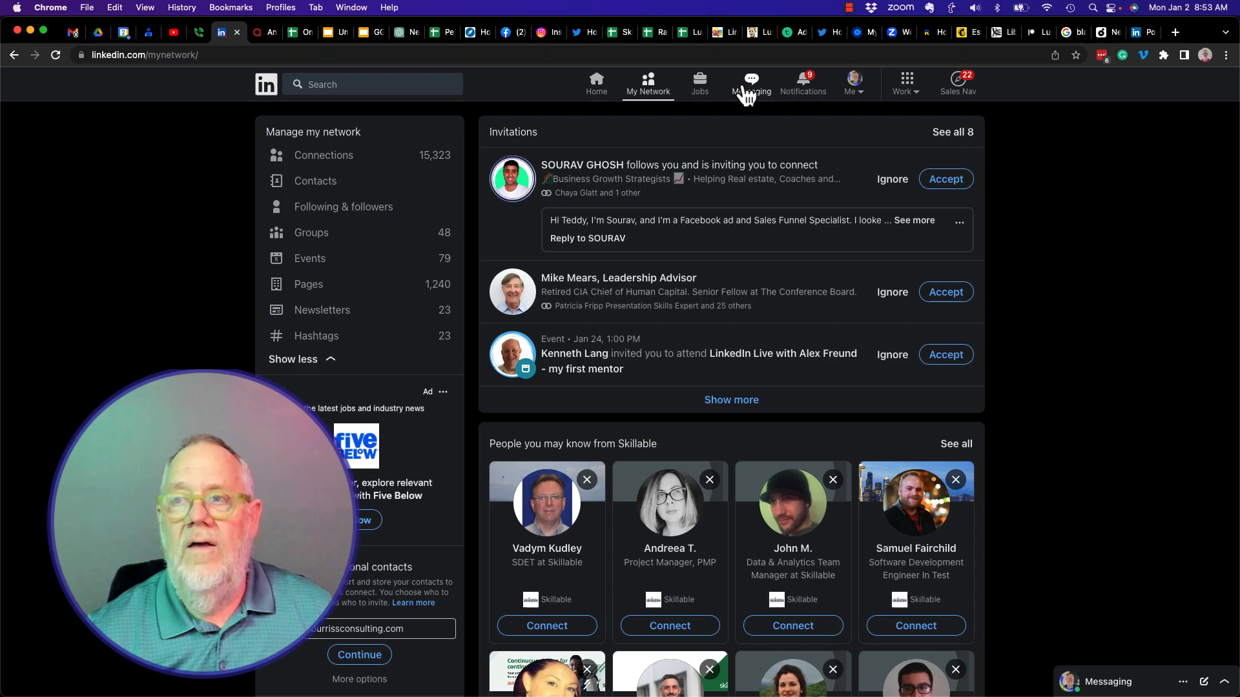
Step: From the home feed, review who viewed the profile (1,589 viewers), then return to the feed
left_click(267, 85)
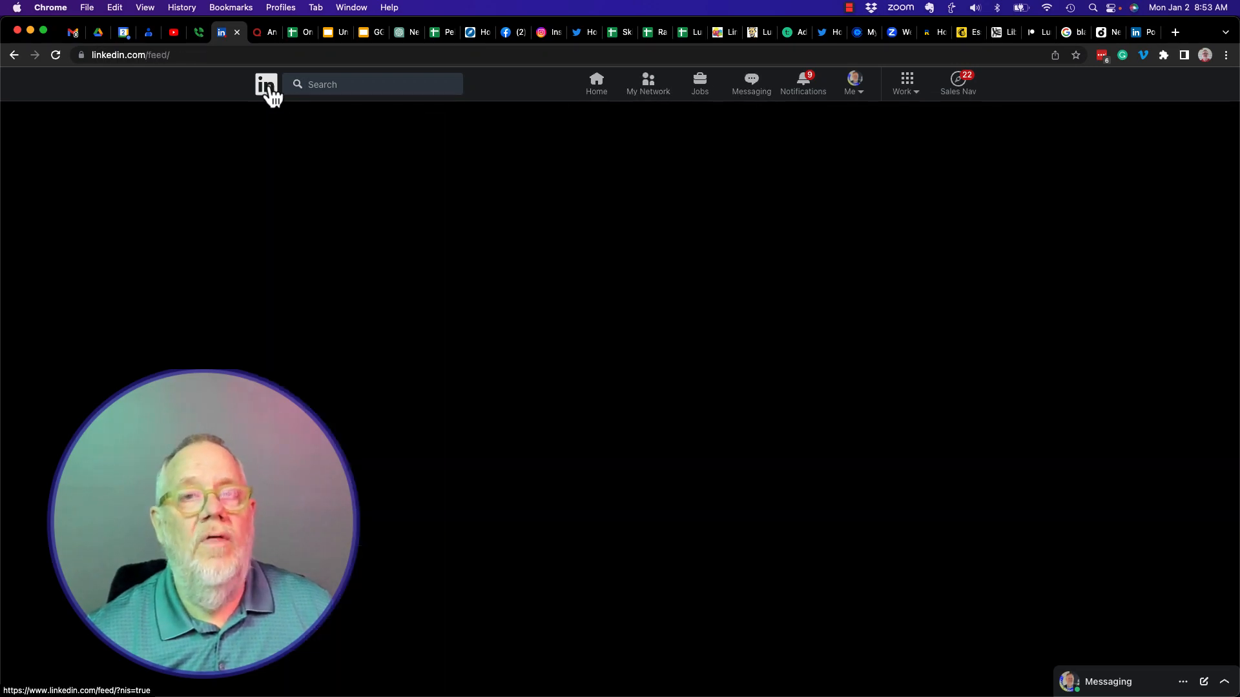
left_click(267, 84)
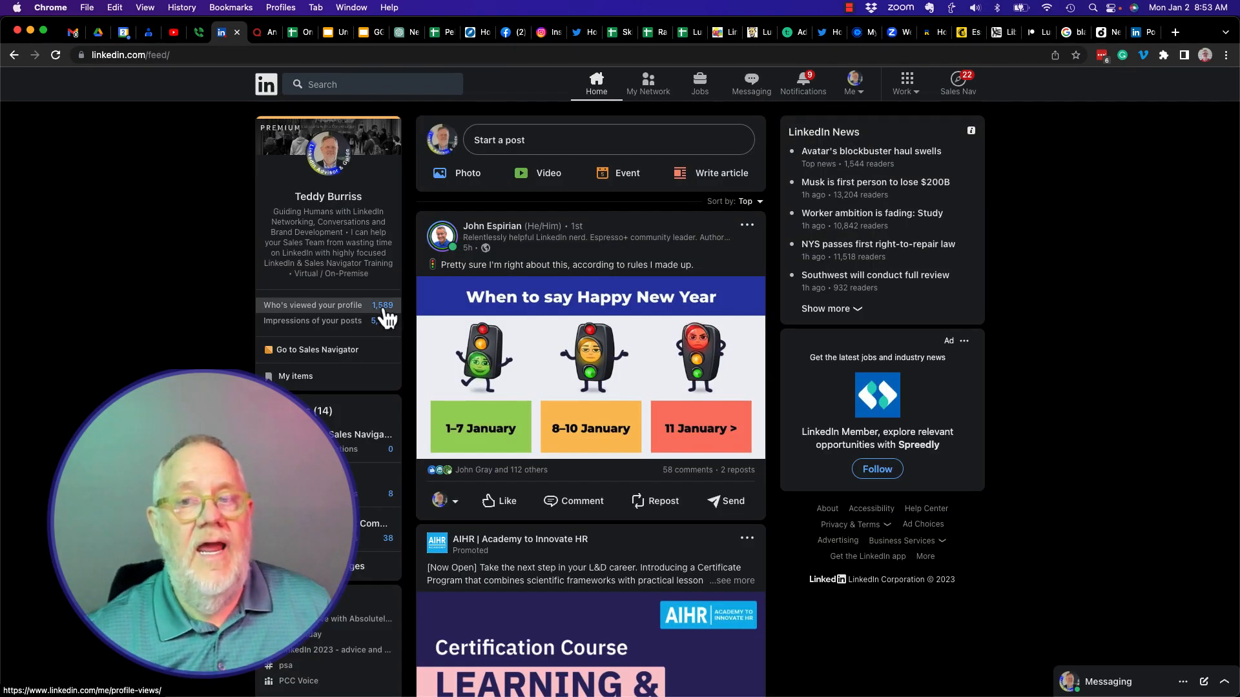
left_click(311, 305)
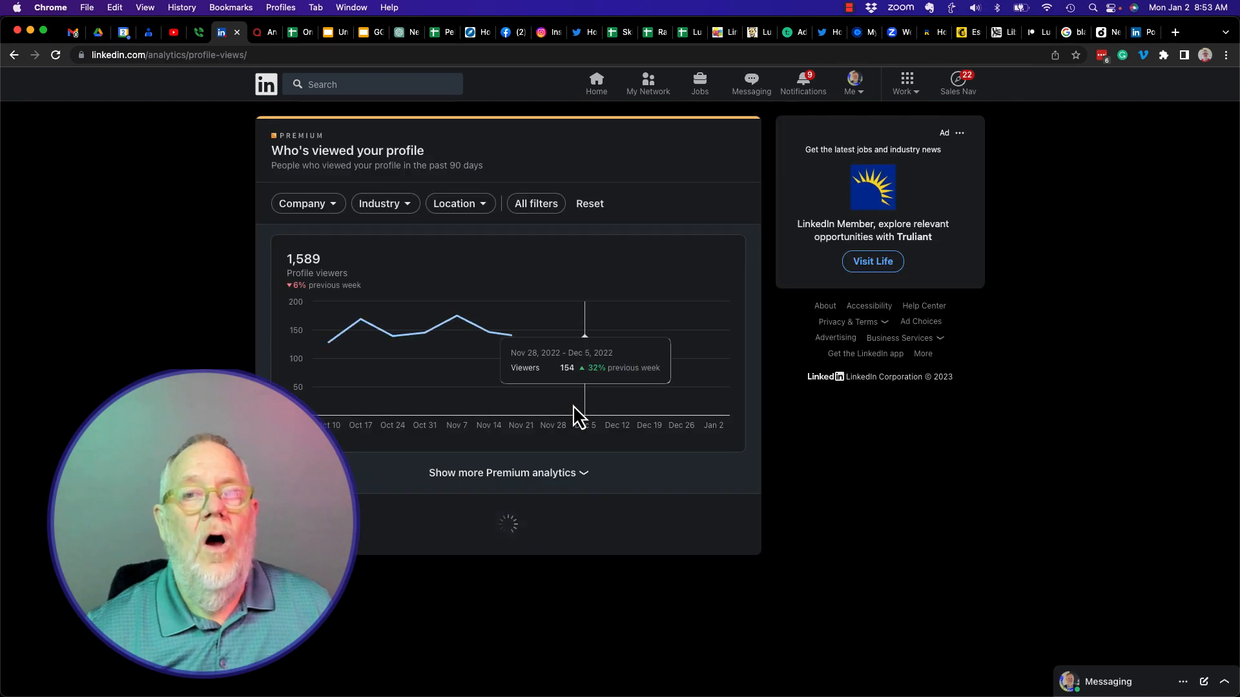
scroll("down", 3)
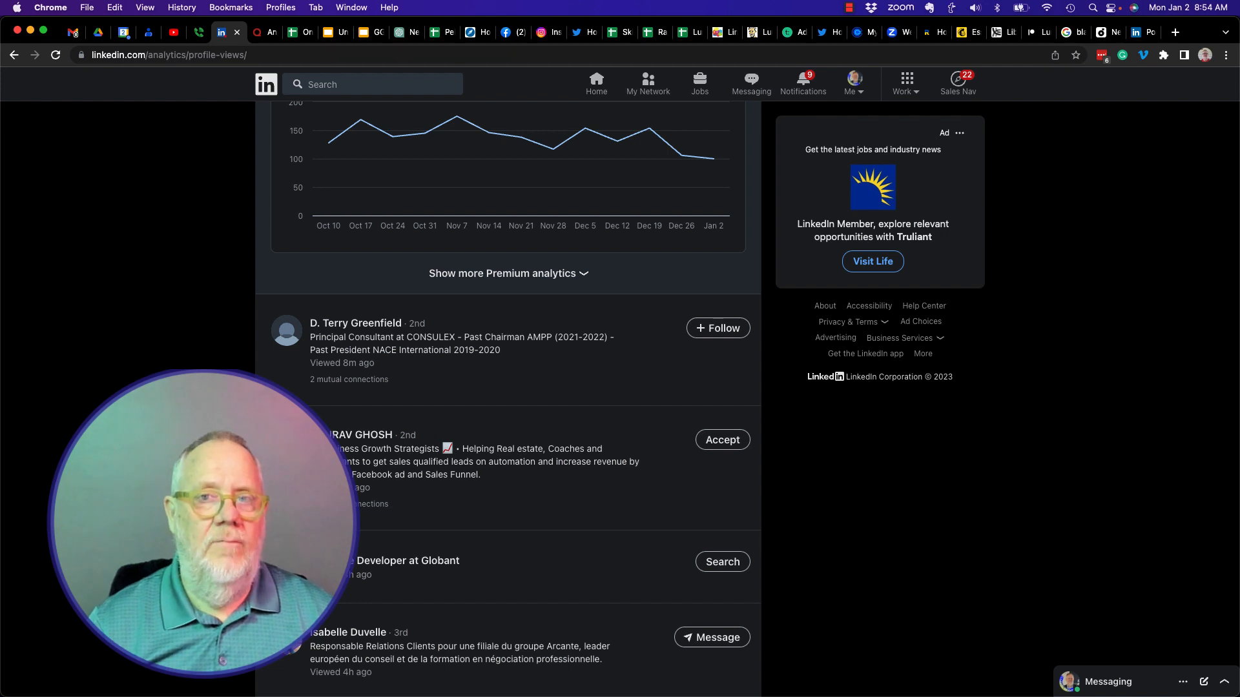
left_click(594, 84)
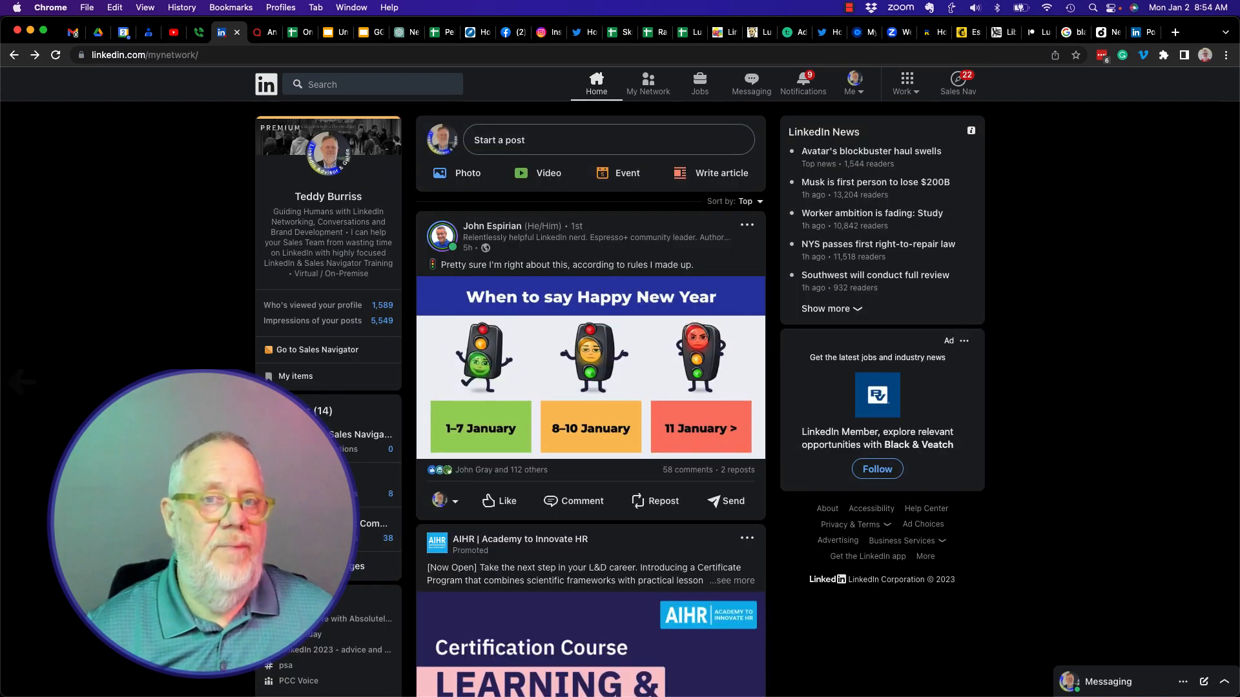
Step: Return to My Network and scroll down to the Skillable people suggestions
left_click(647, 82)
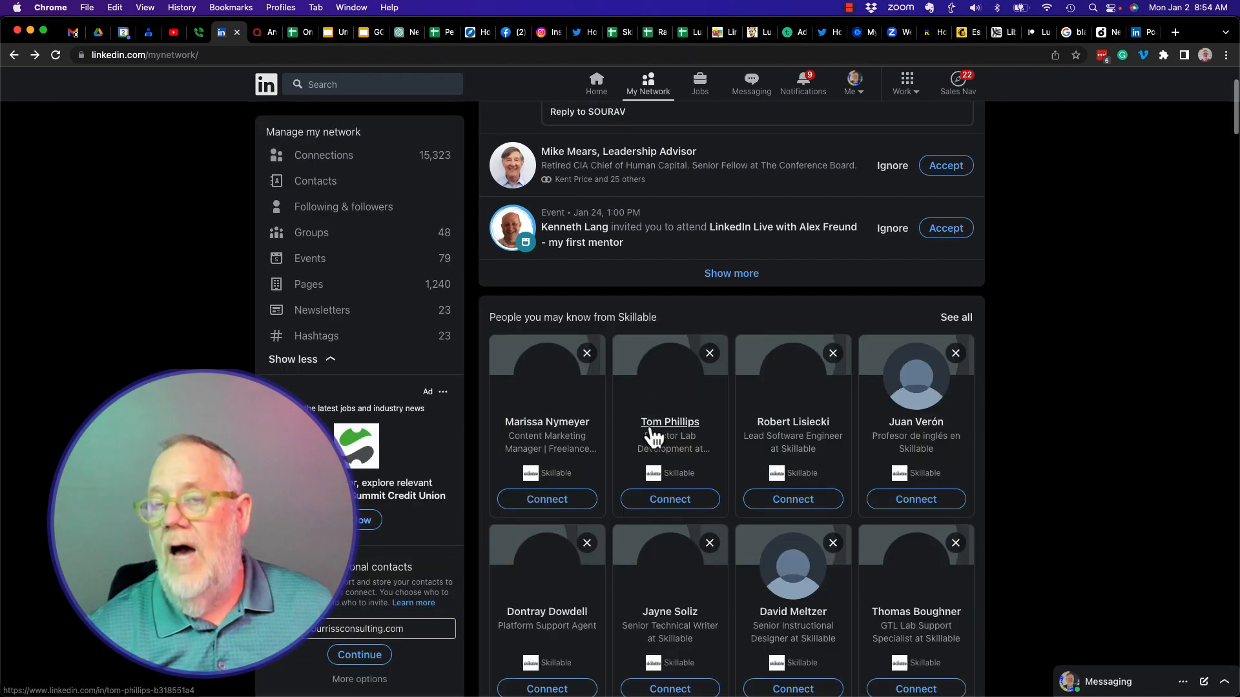
scroll("down", 3)
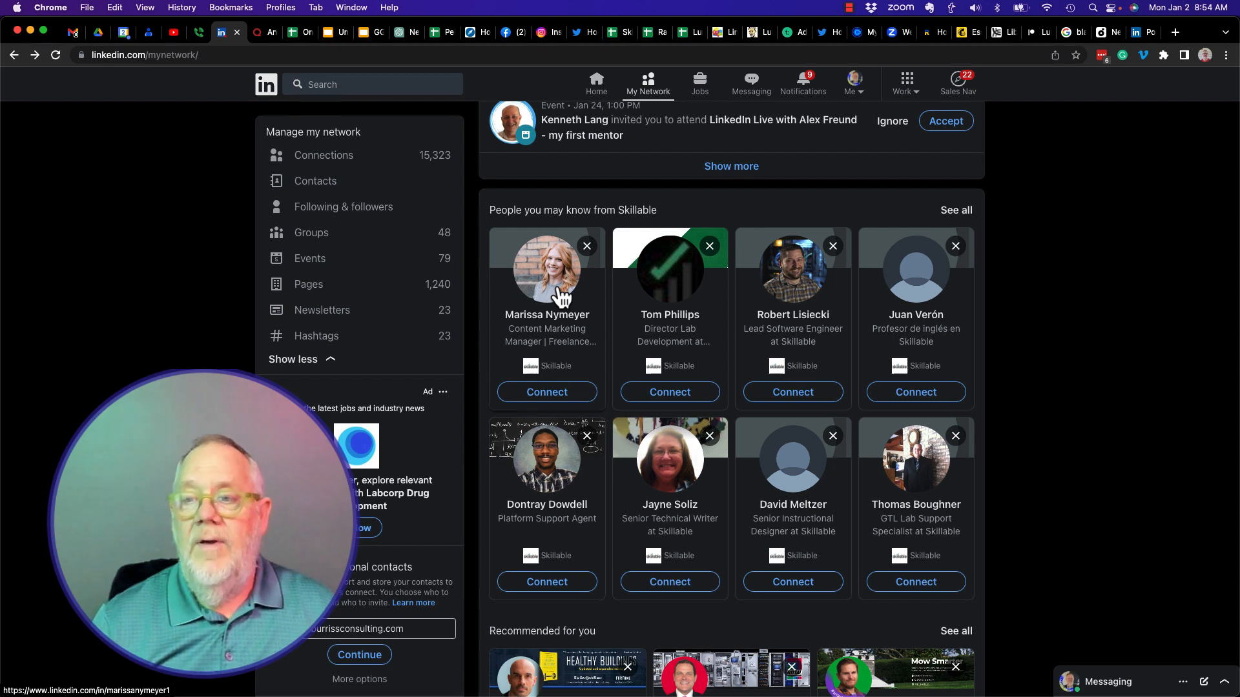
mouse_move(692, 534)
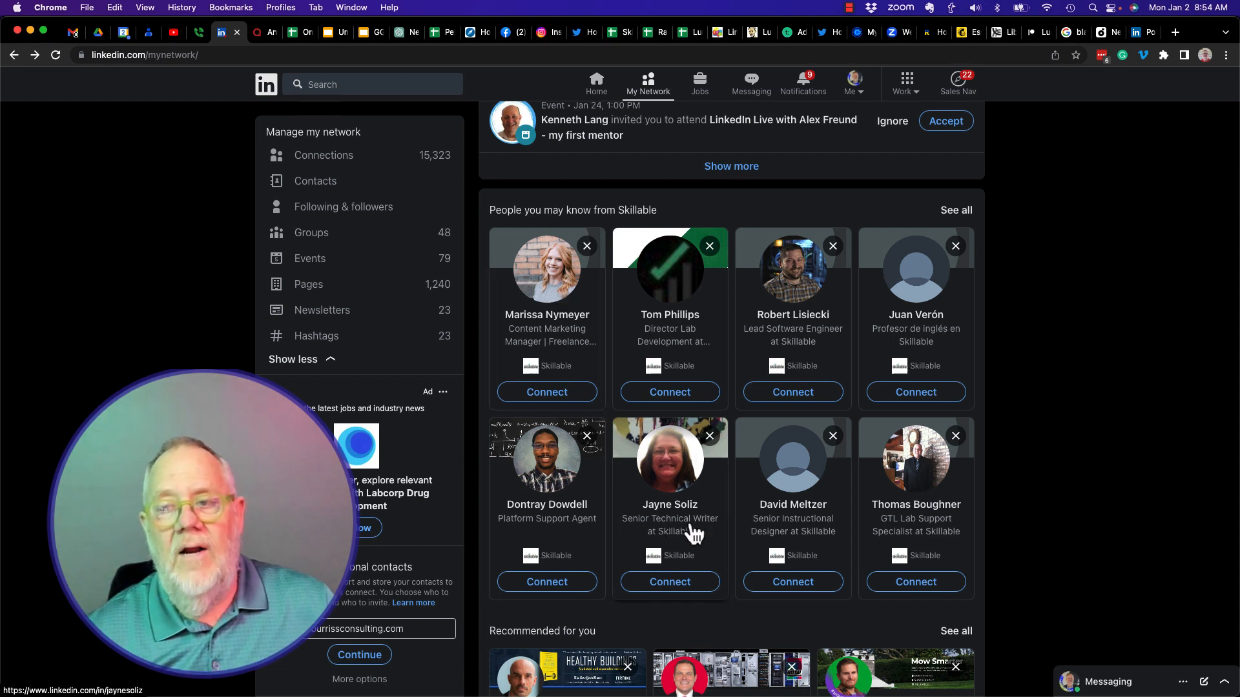
mouse_move(686, 542)
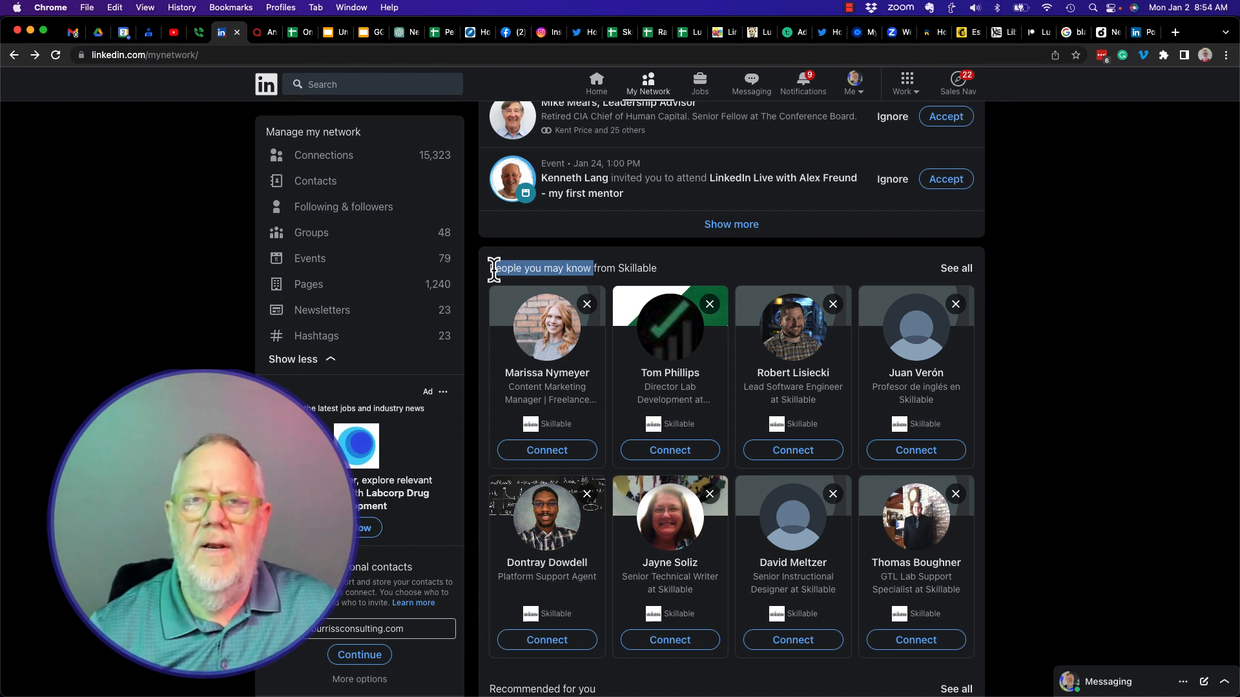
mouse_move(749, 373)
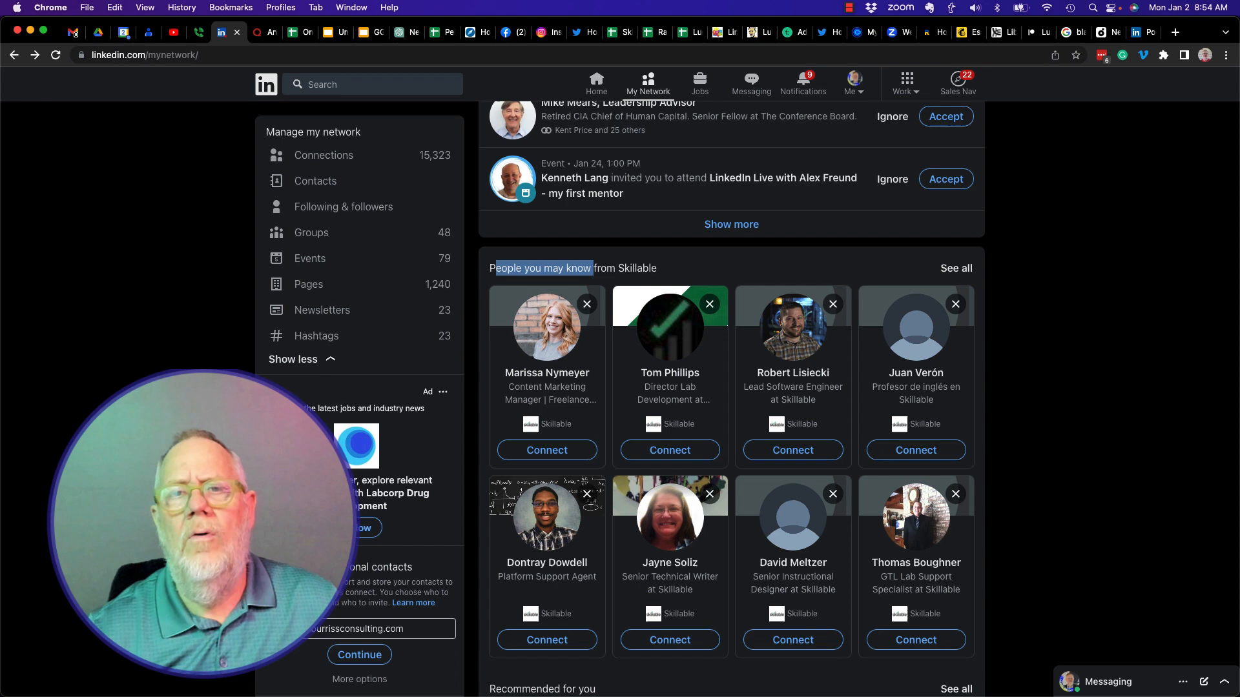
scroll("down", 3)
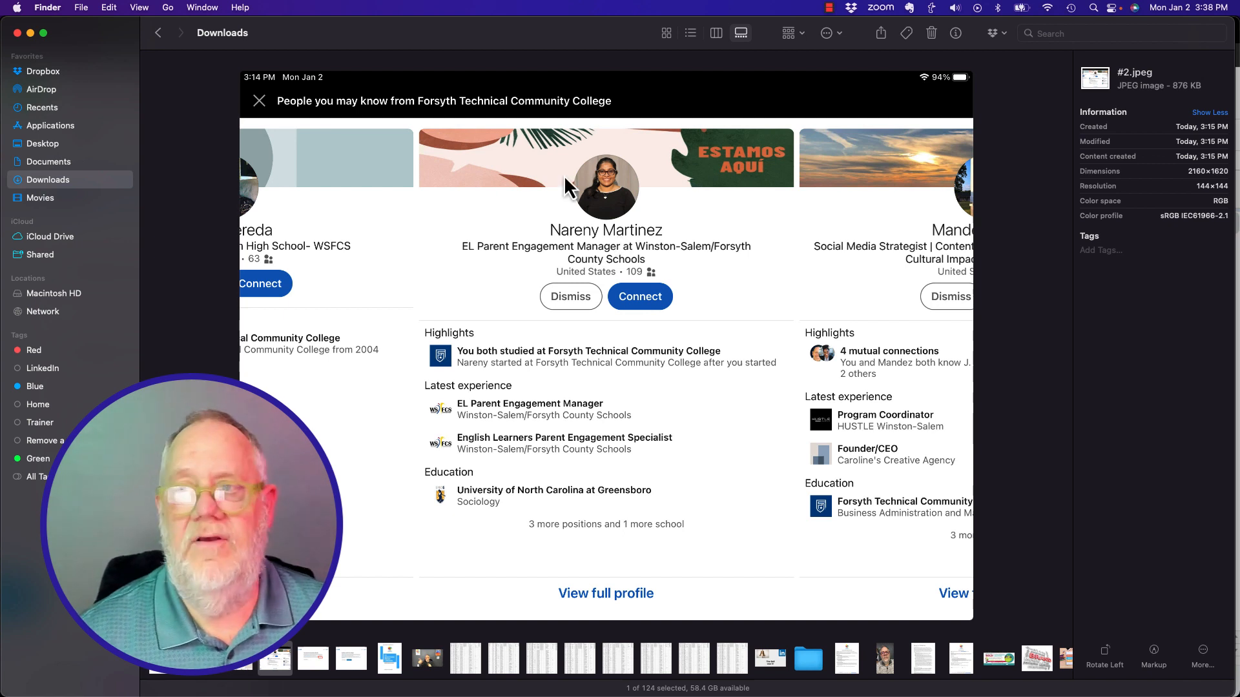
mouse_move(528, 269)
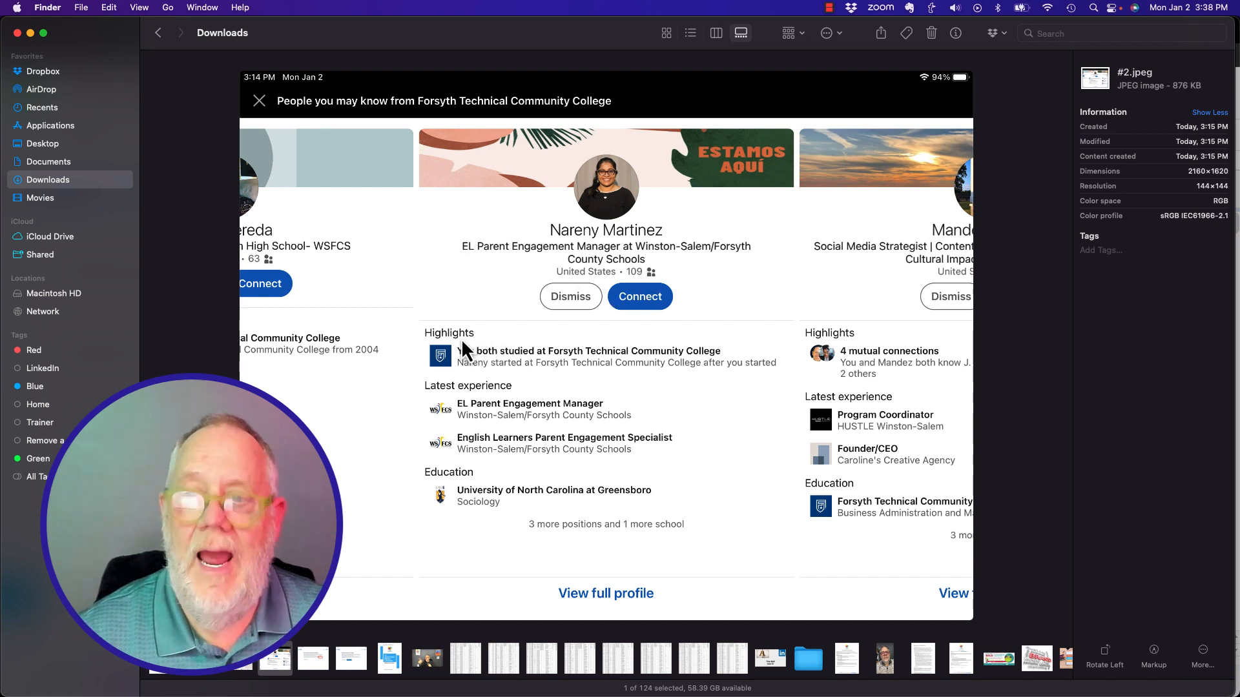
mouse_move(461, 490)
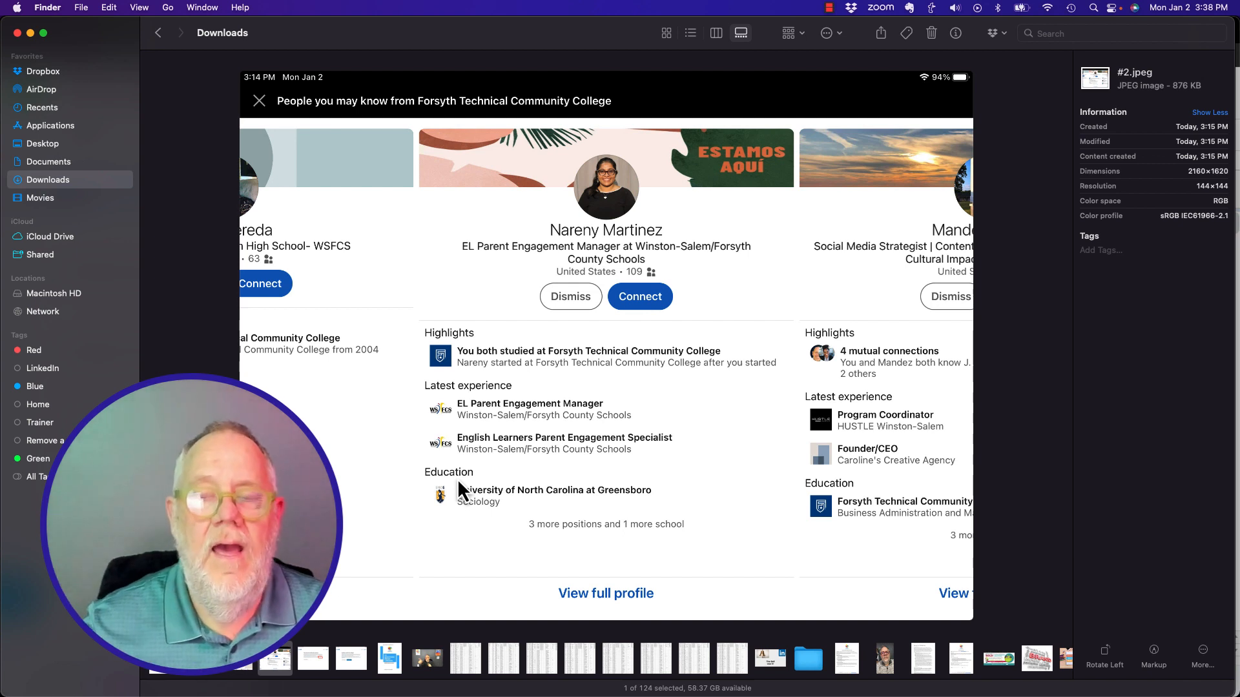
mouse_move(522, 589)
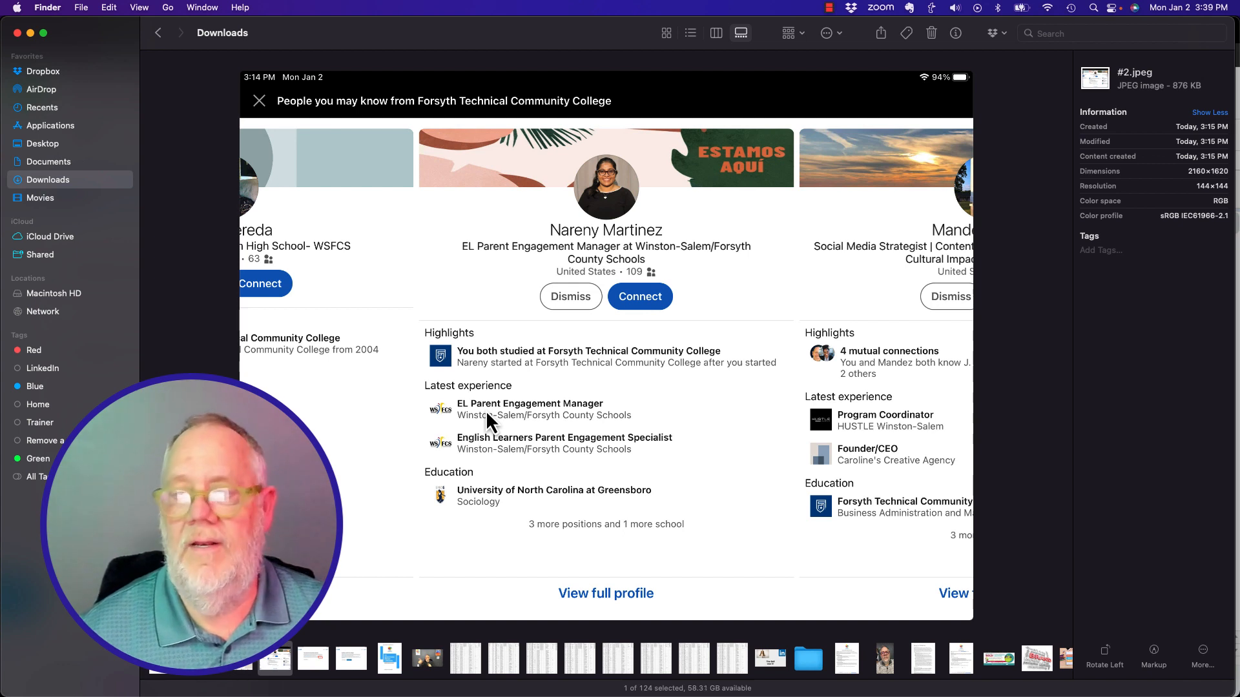
mouse_move(605, 409)
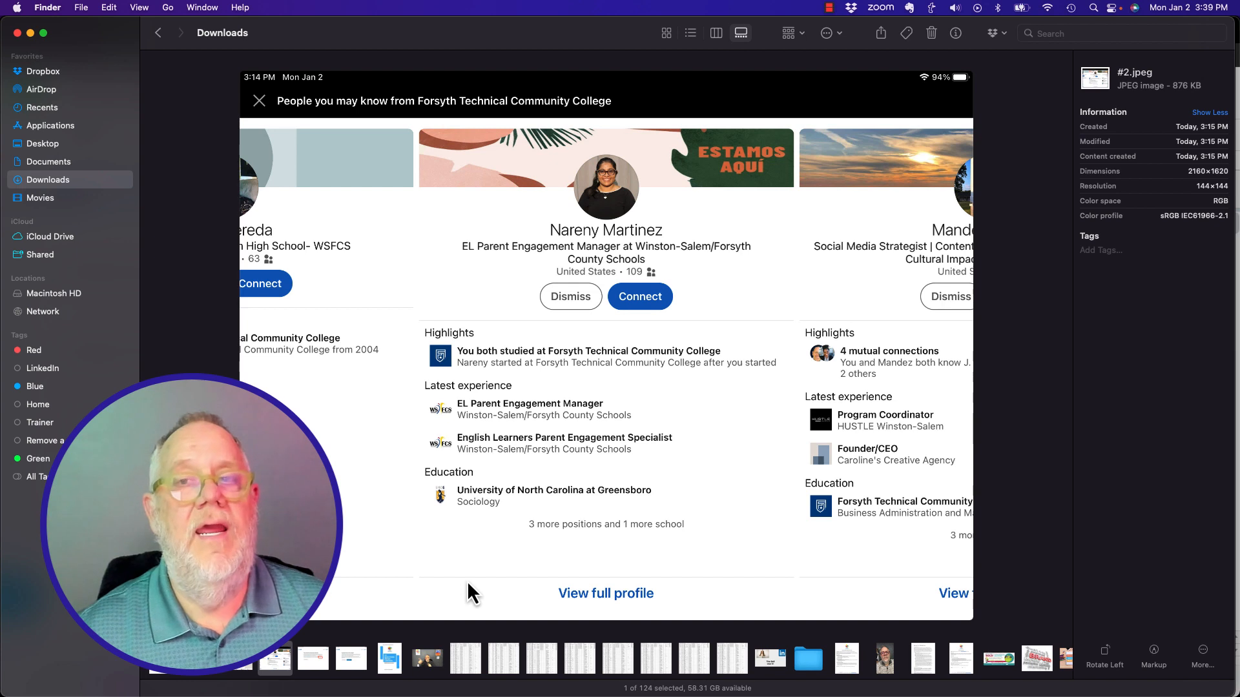
mouse_move(613, 407)
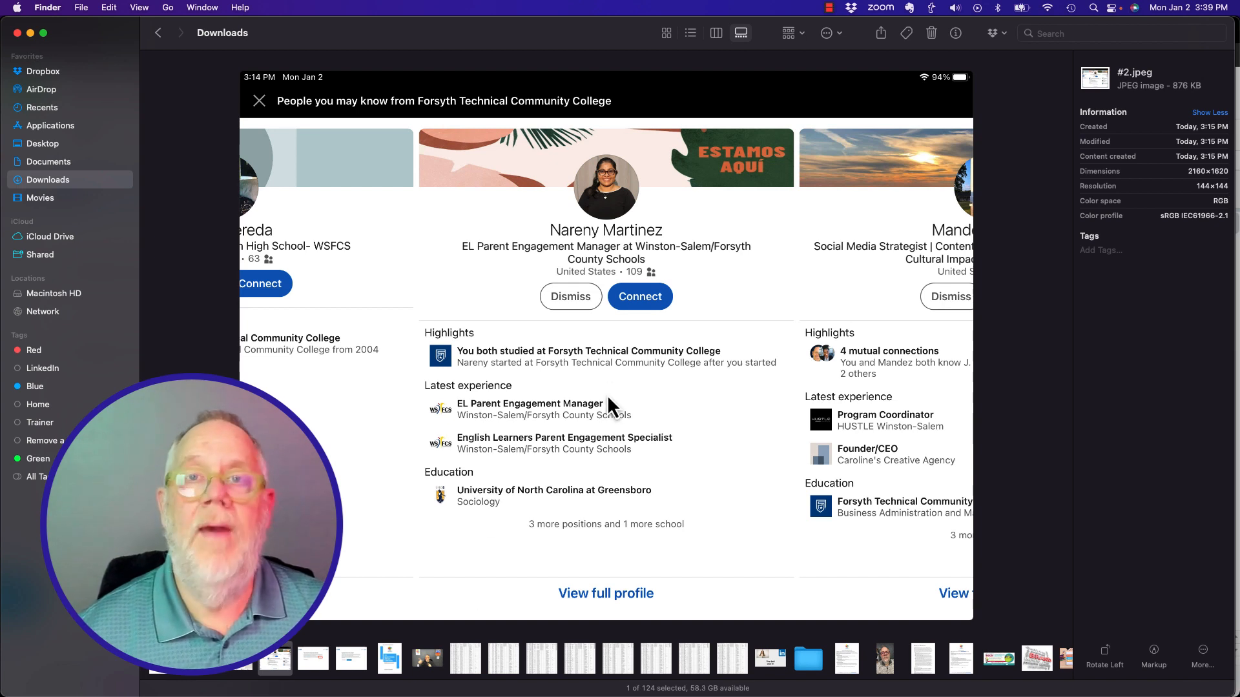